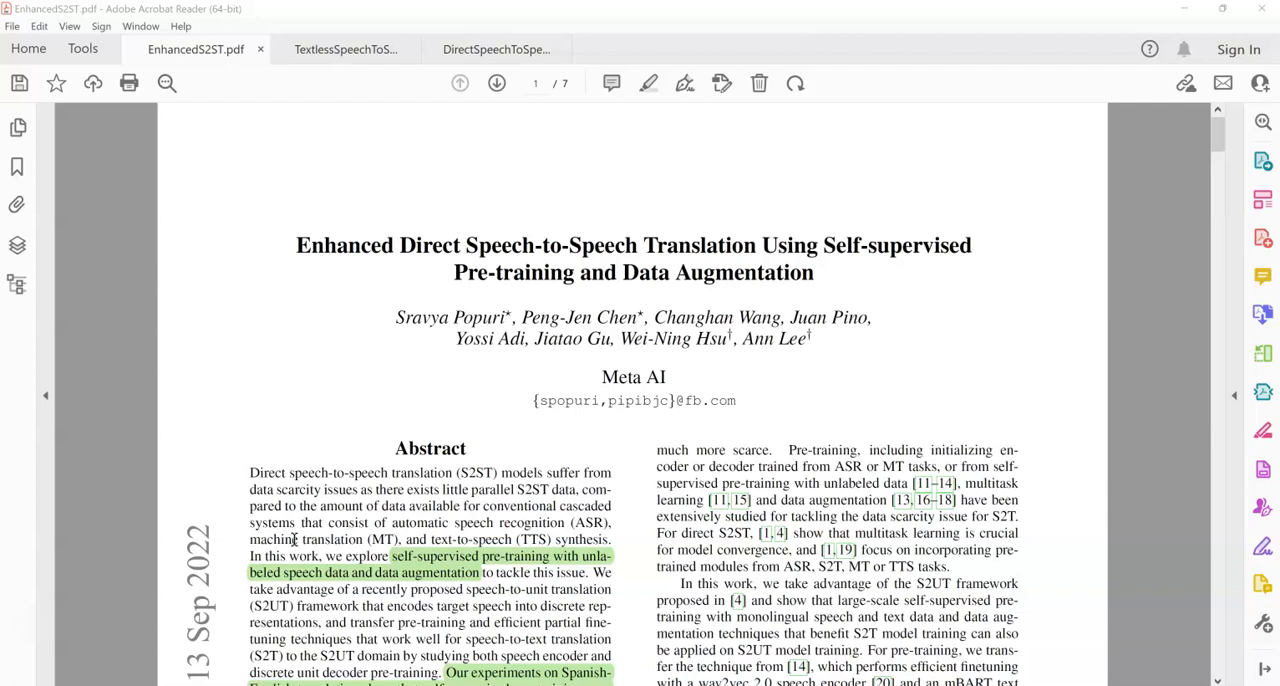
pyautogui.moveTo(479, 179)
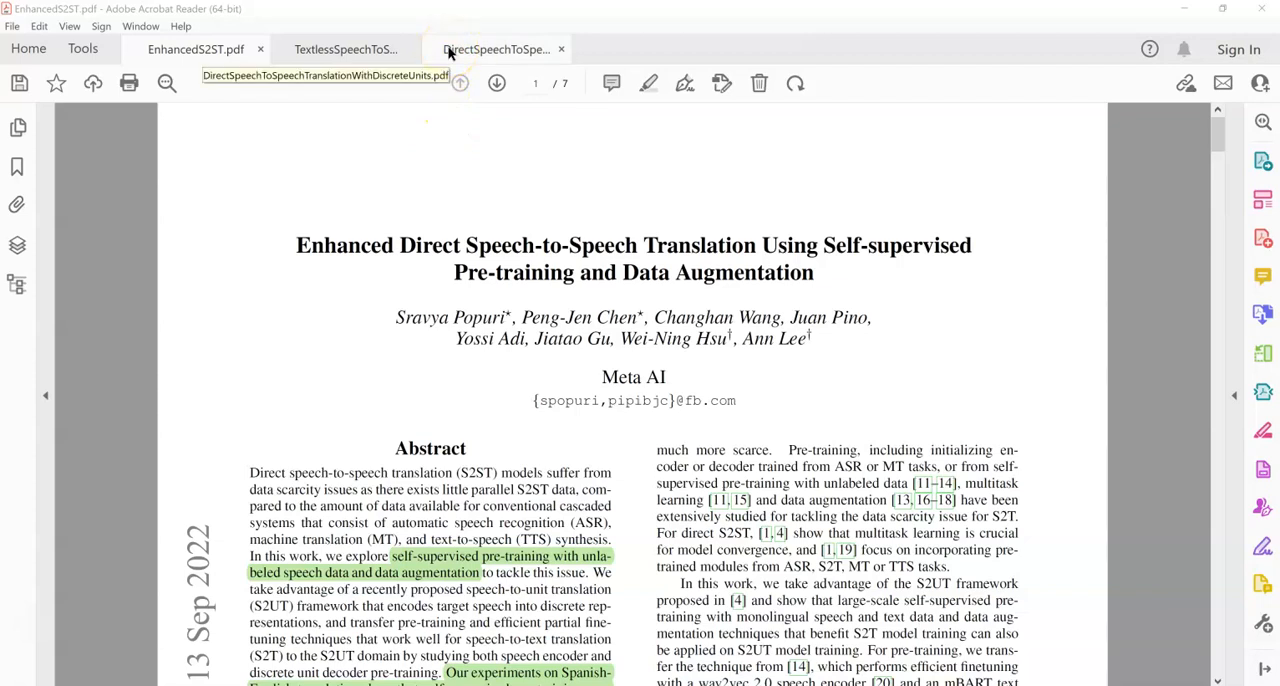
# Switch to the DirectSpeechToSpeechTranslationWithDiscreteUnits.pdf tab.
pyautogui.click(497, 49)
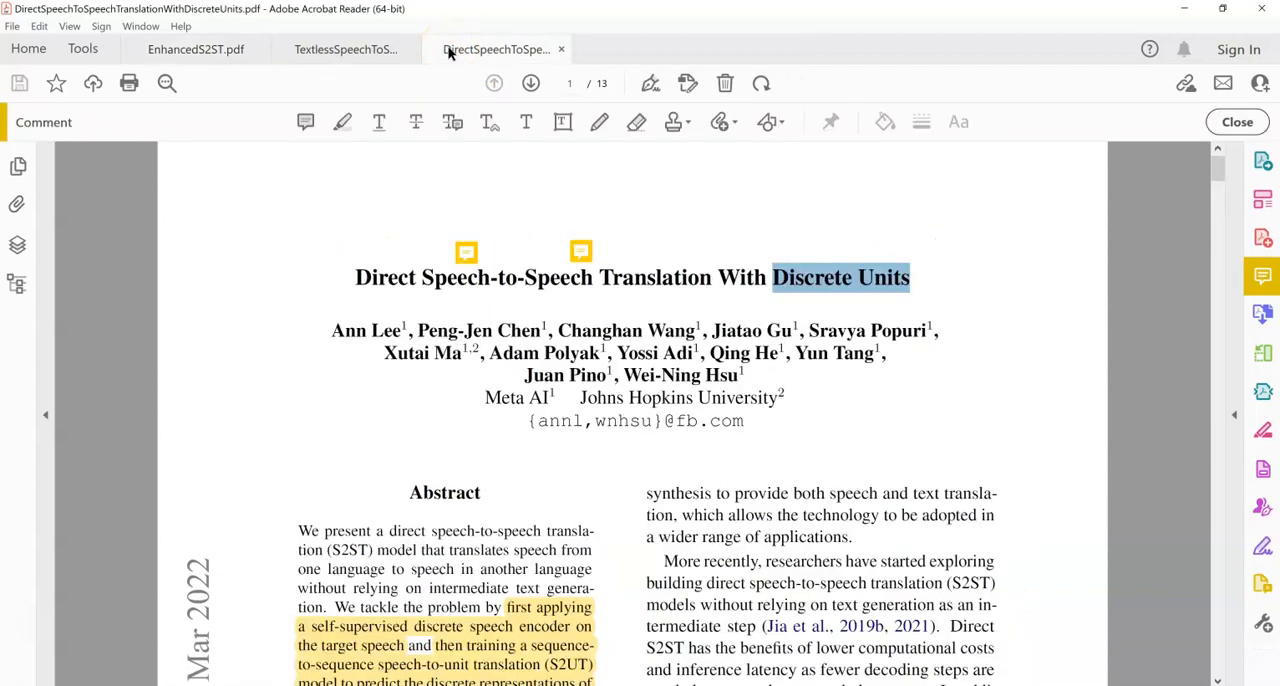
pyautogui.moveTo(398, 318)
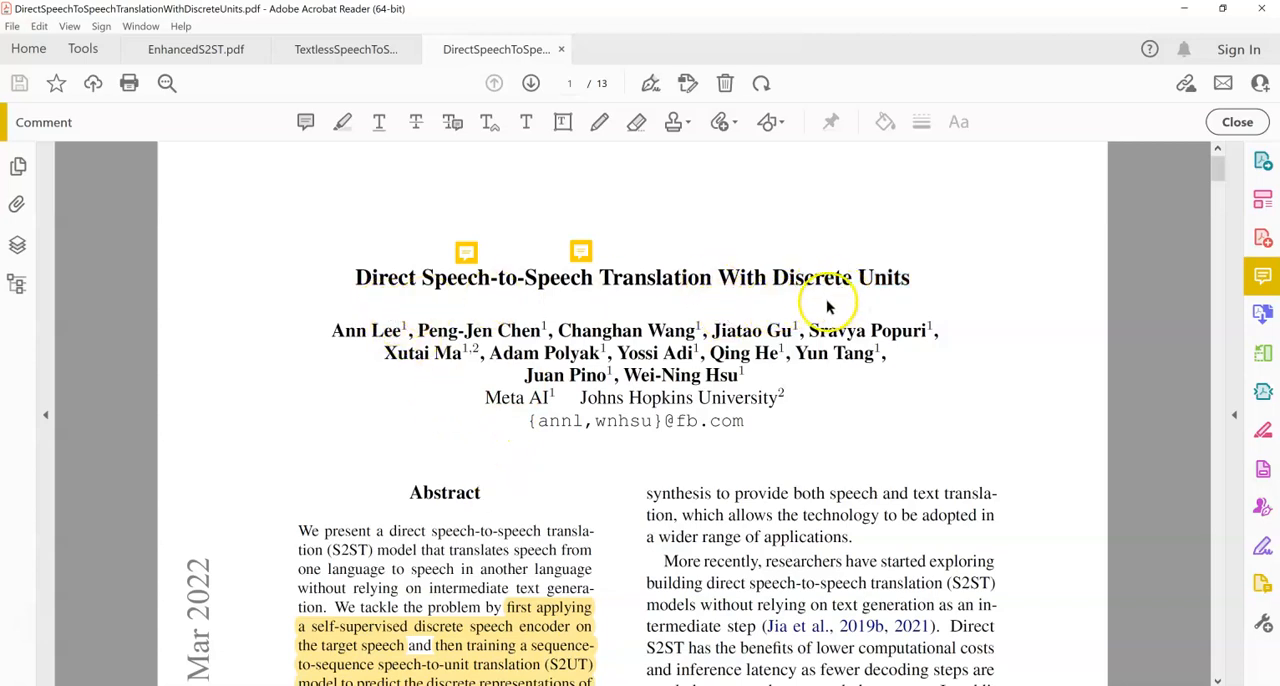
pyautogui.moveTo(828, 305)
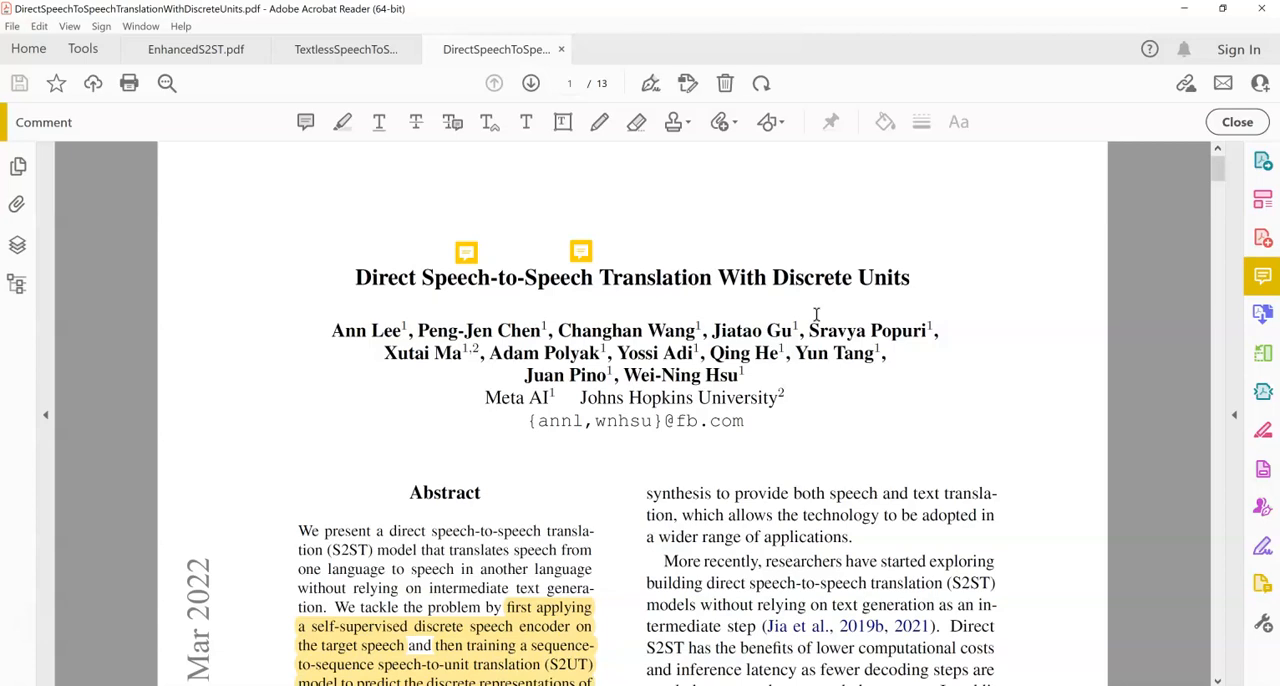
pyautogui.moveTo(587, 315)
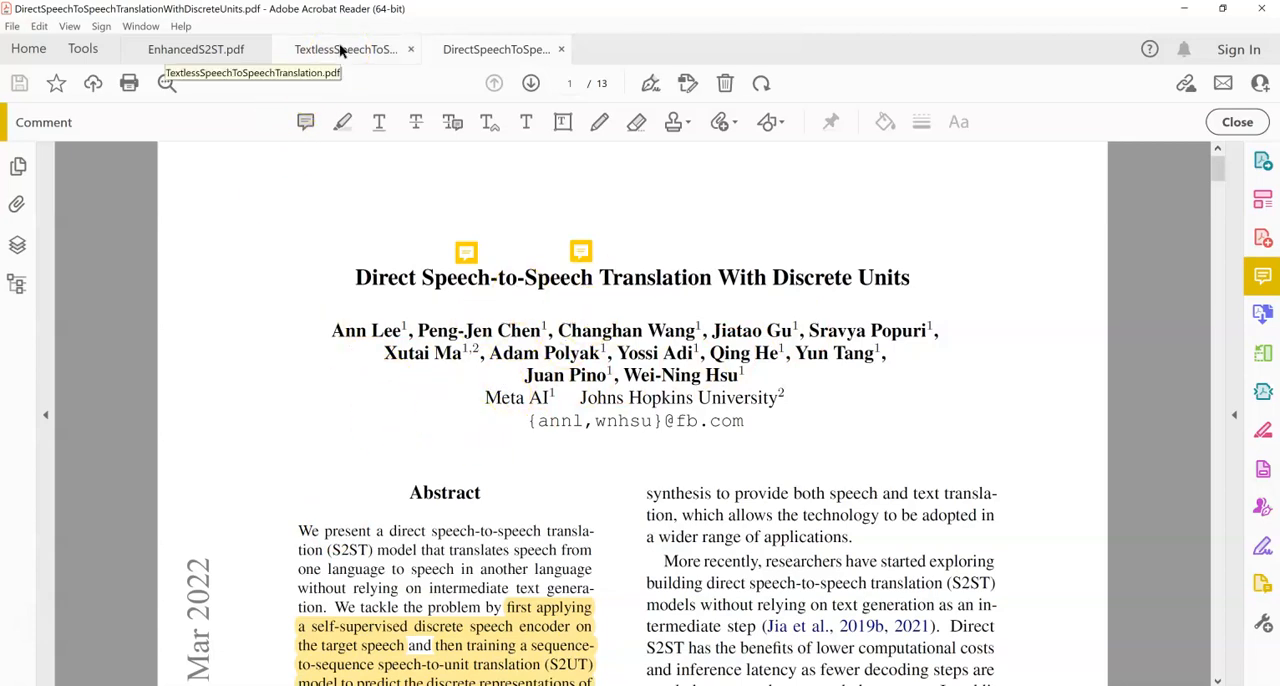
# Show the TextlessSpeechToSpeechTranslation.pdf paper, glancing at the Discrete Units tab in between.
pyautogui.click(345, 49)
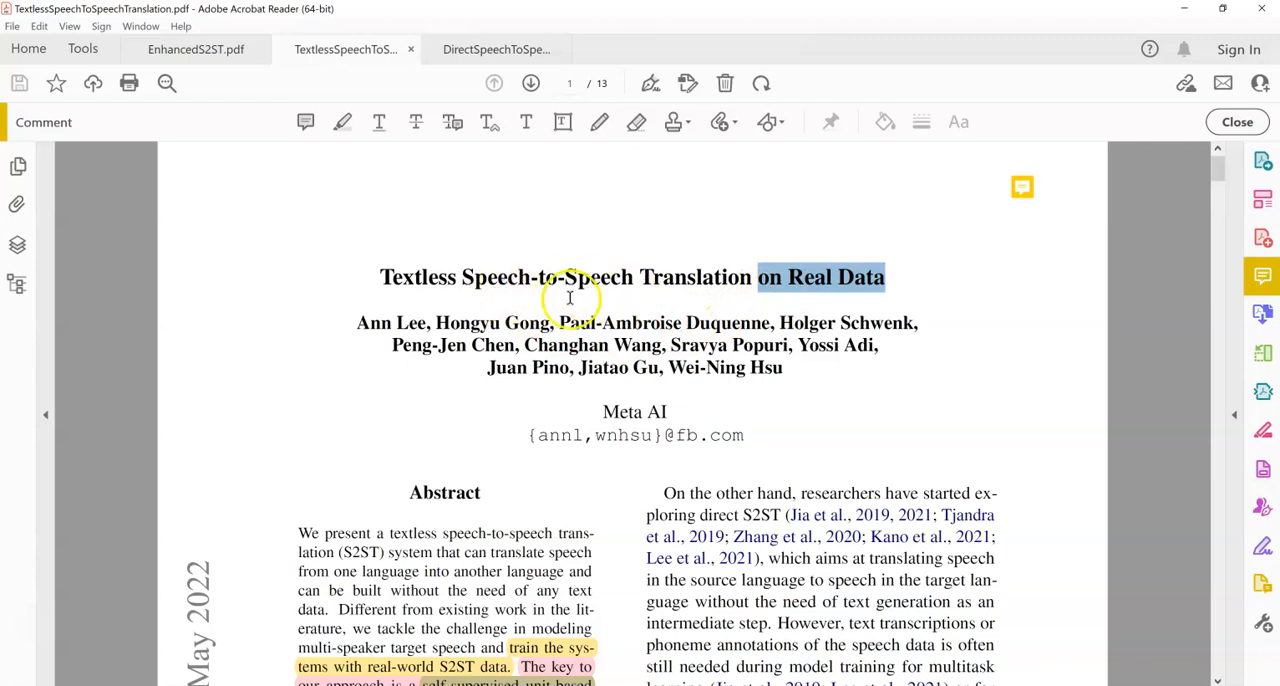
pyautogui.moveTo(480, 240)
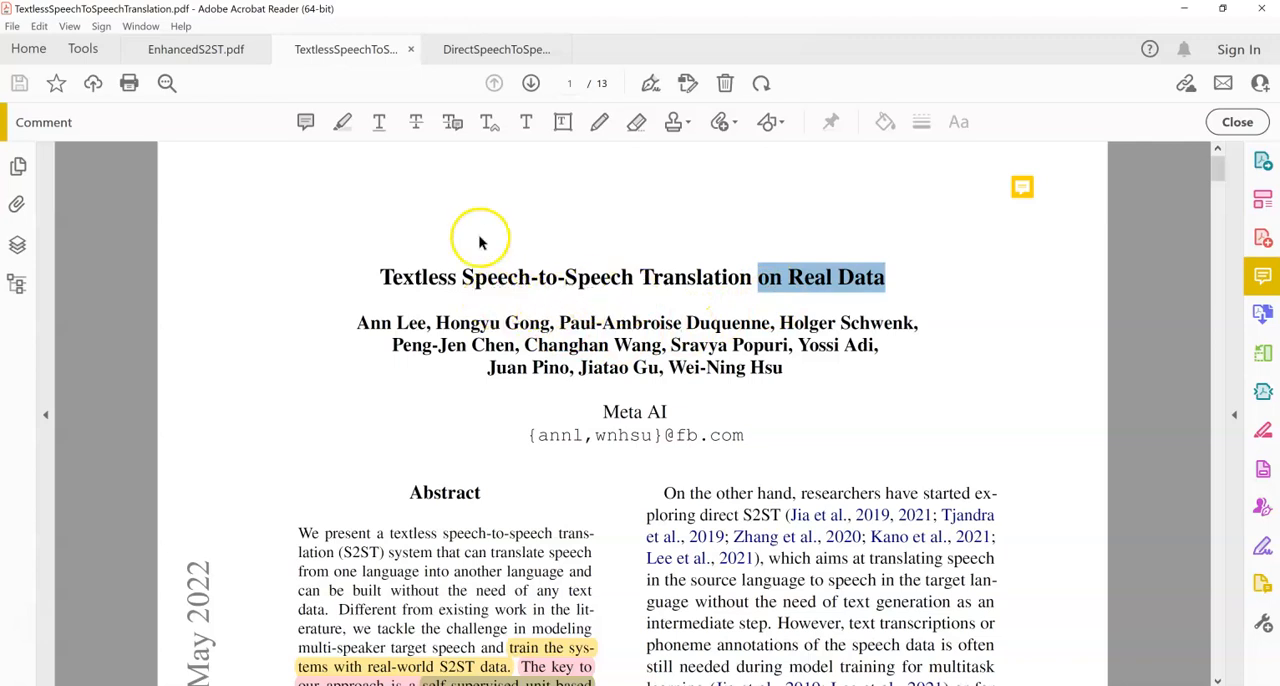
pyautogui.click(496, 49)
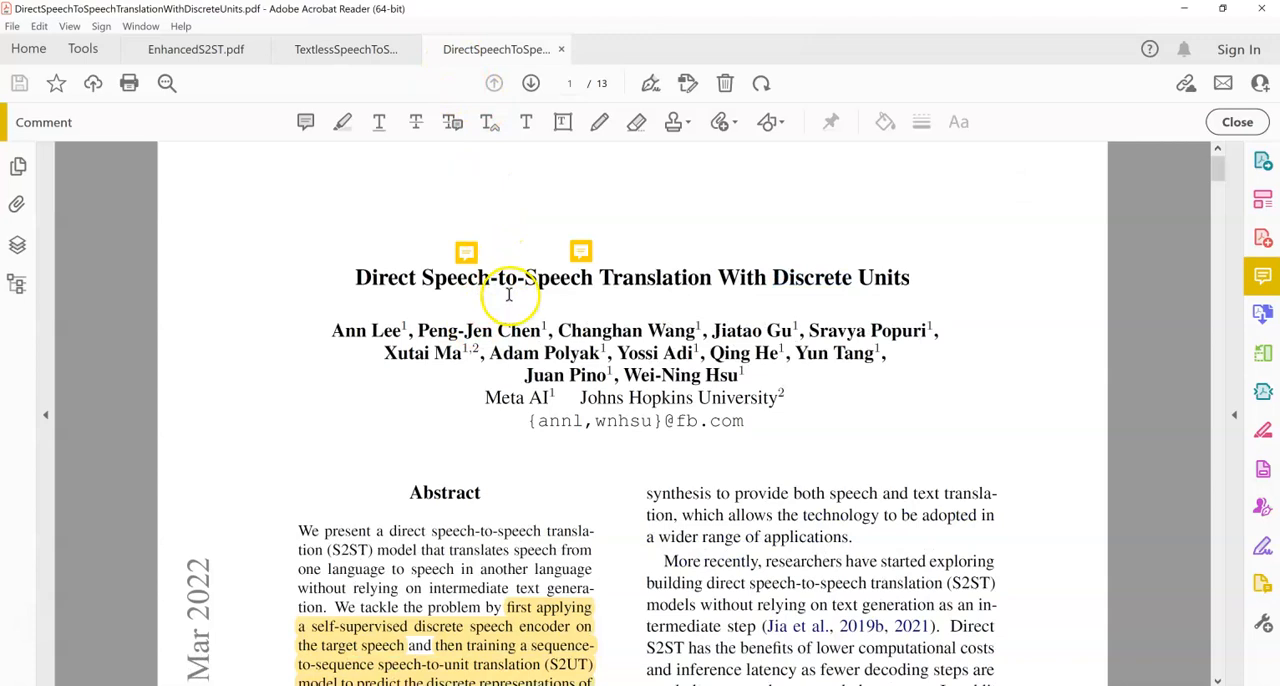
pyautogui.click(345, 49)
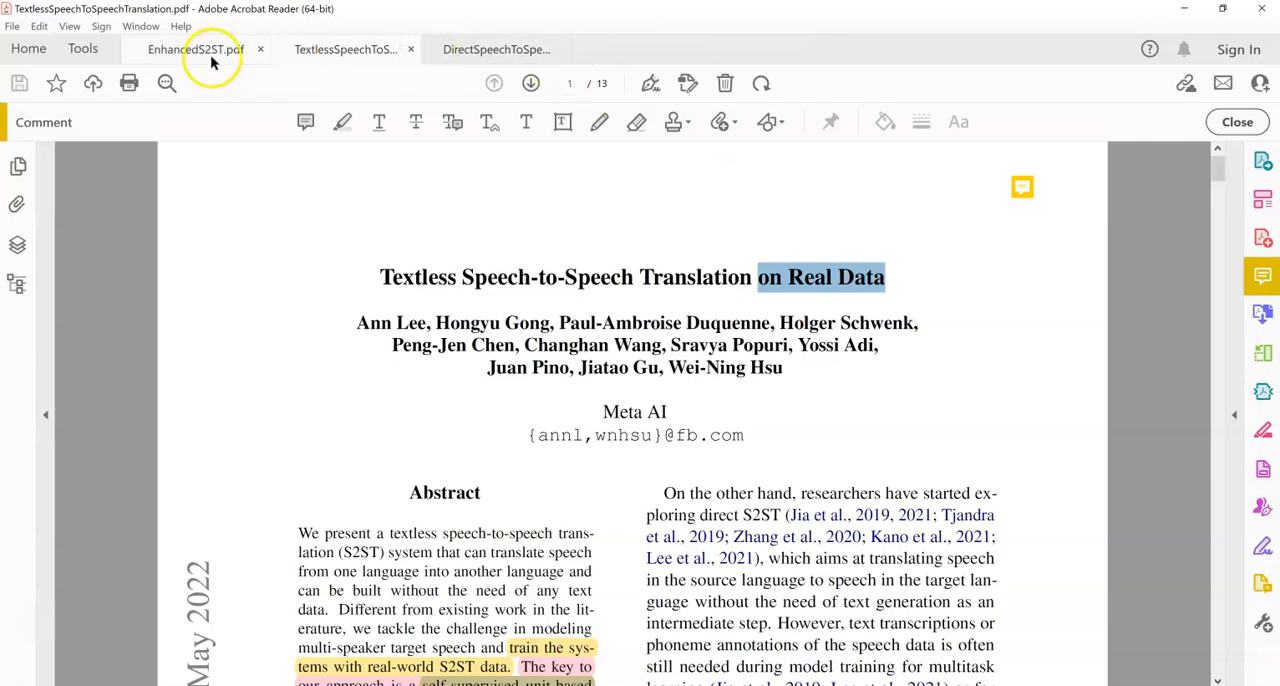
# Show the EnhancedS2ST.pdf title page and select a word in its abstract.
pyautogui.click(195, 49)
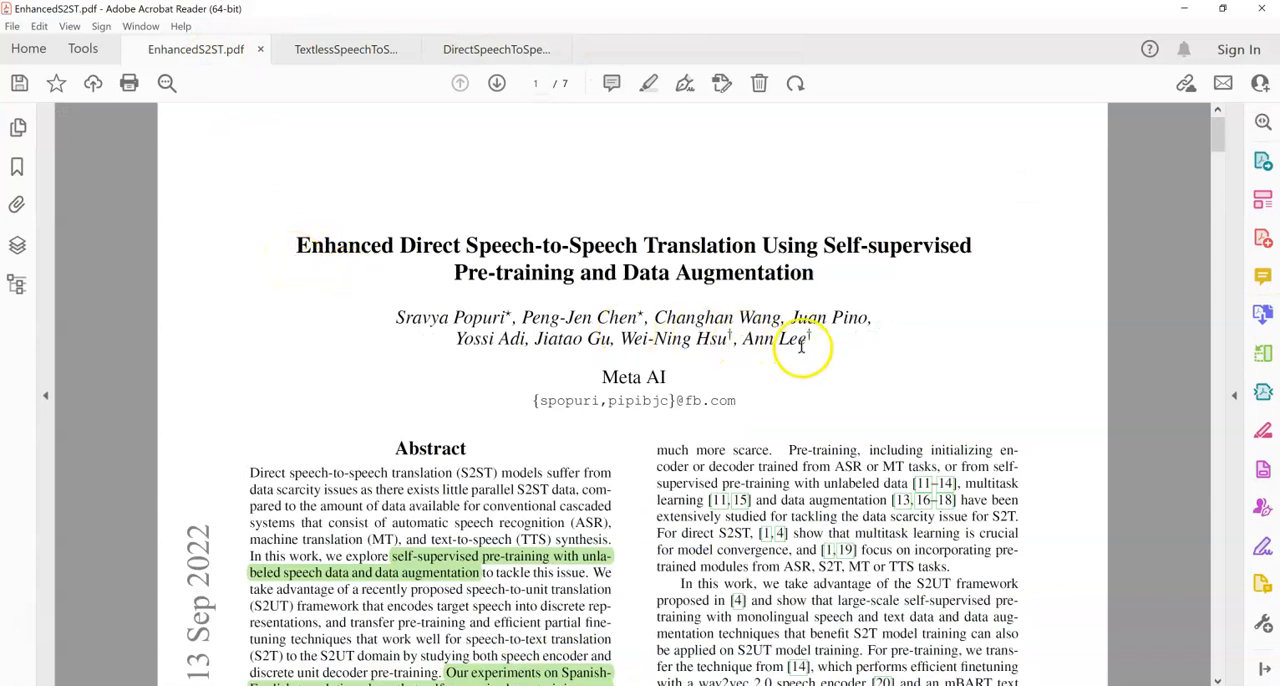
pyautogui.doubleClick(774, 338)
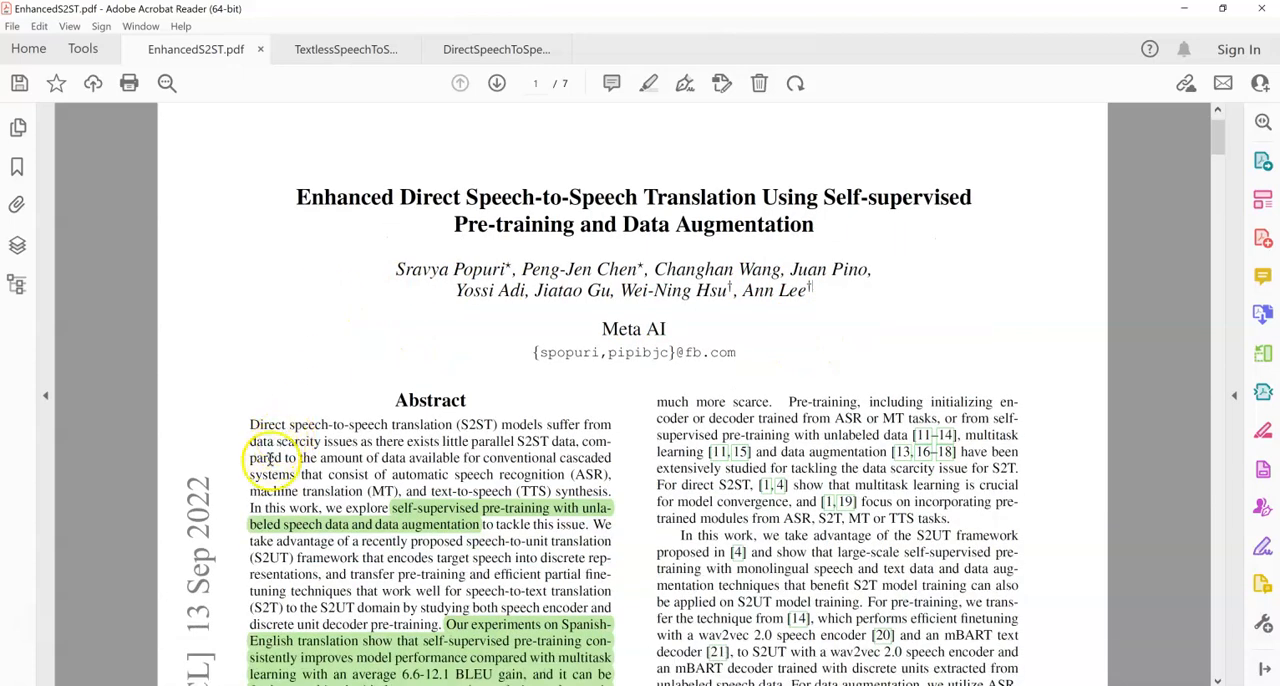
pyautogui.moveTo(217, 523)
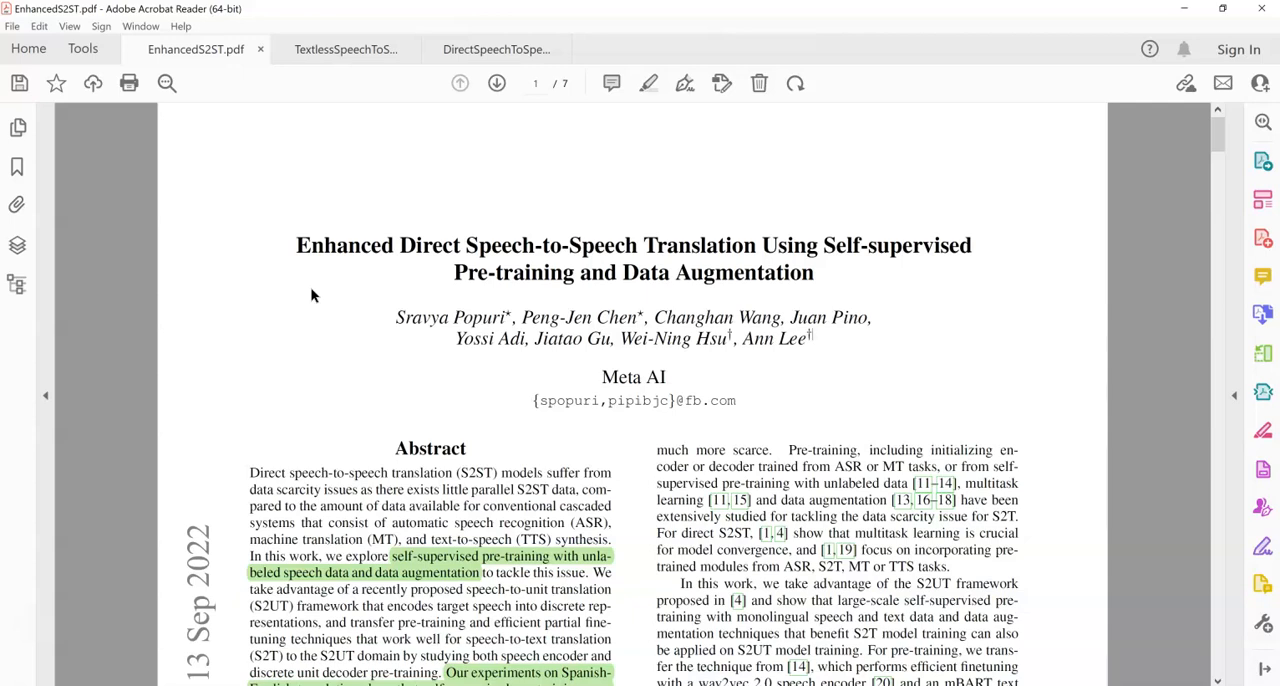
pyautogui.moveTo(323, 313)
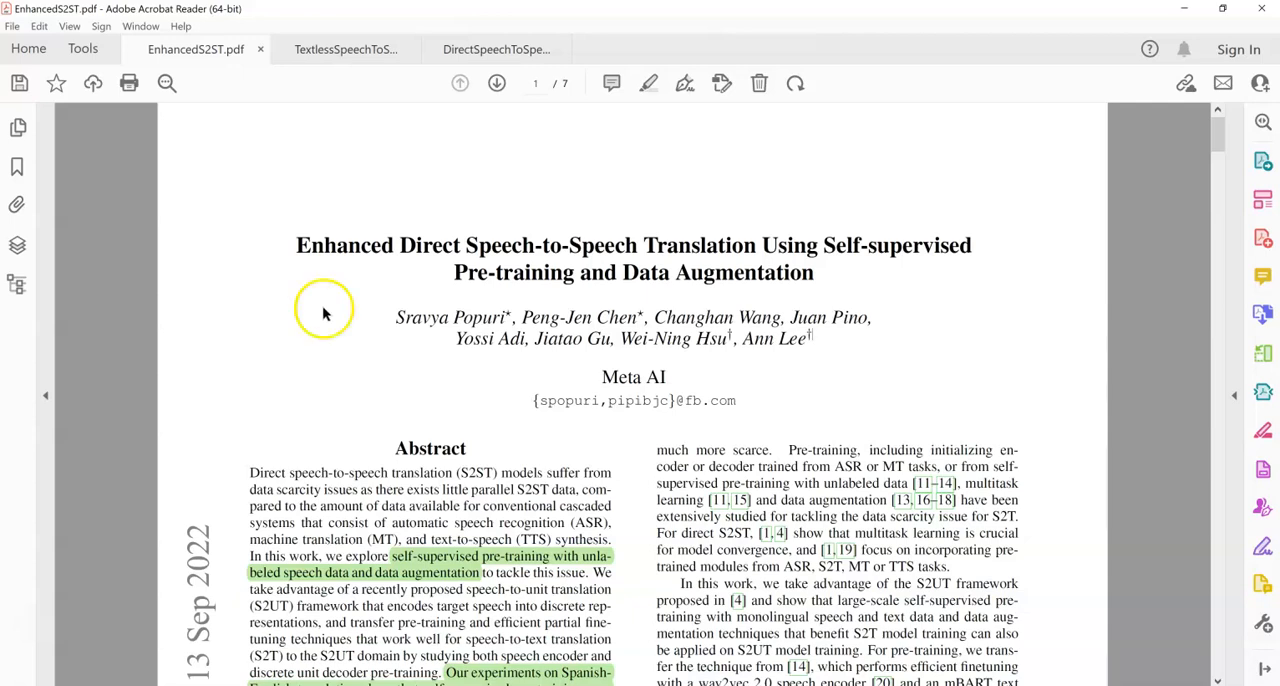
pyautogui.moveTo(490, 508)
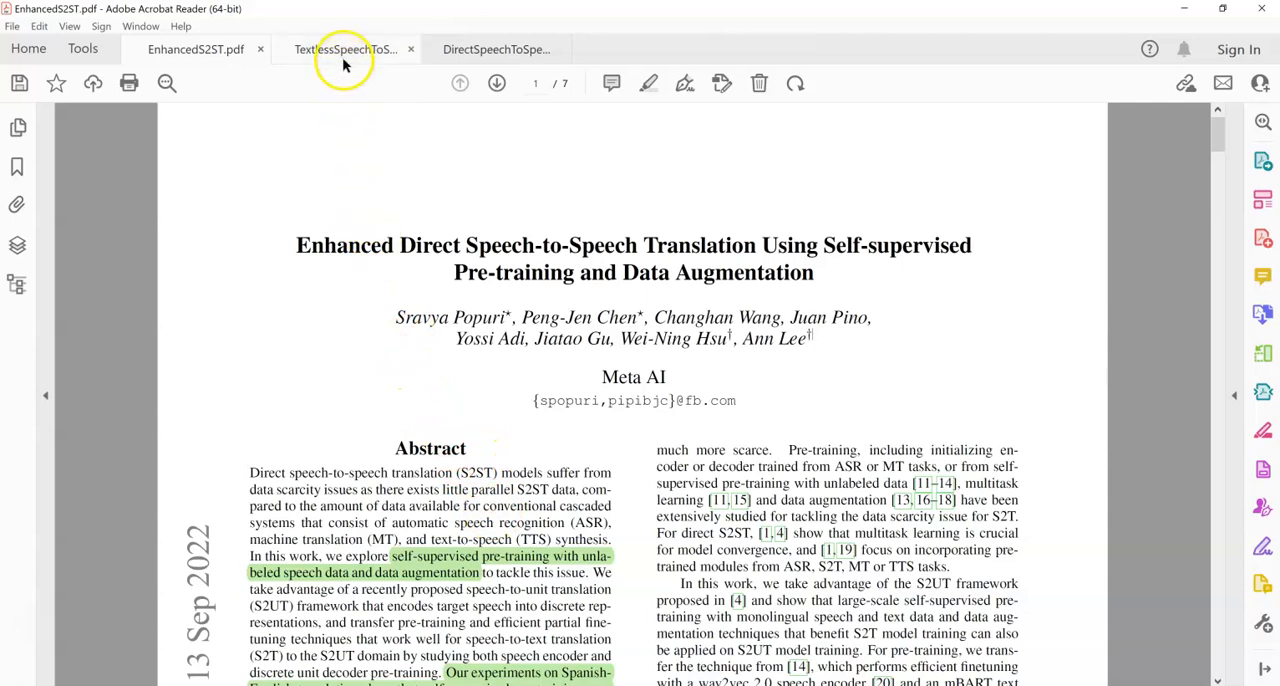
pyautogui.moveTo(346, 49)
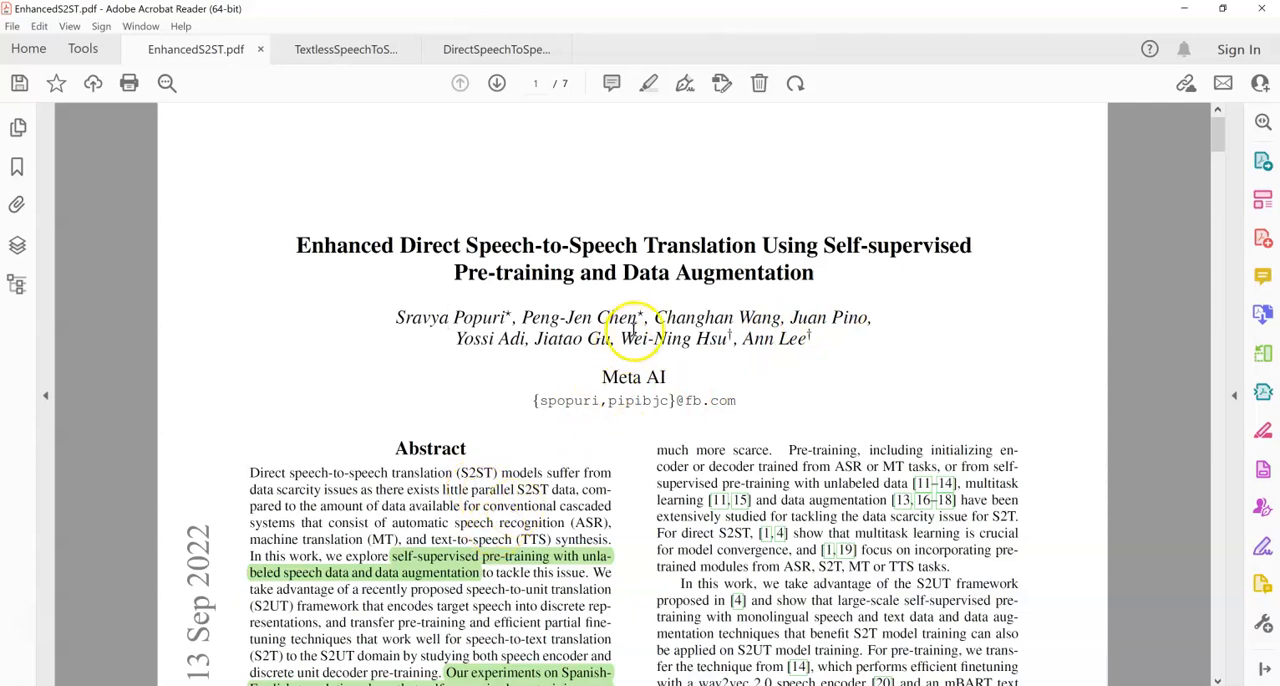
pyautogui.moveTo(677, 302)
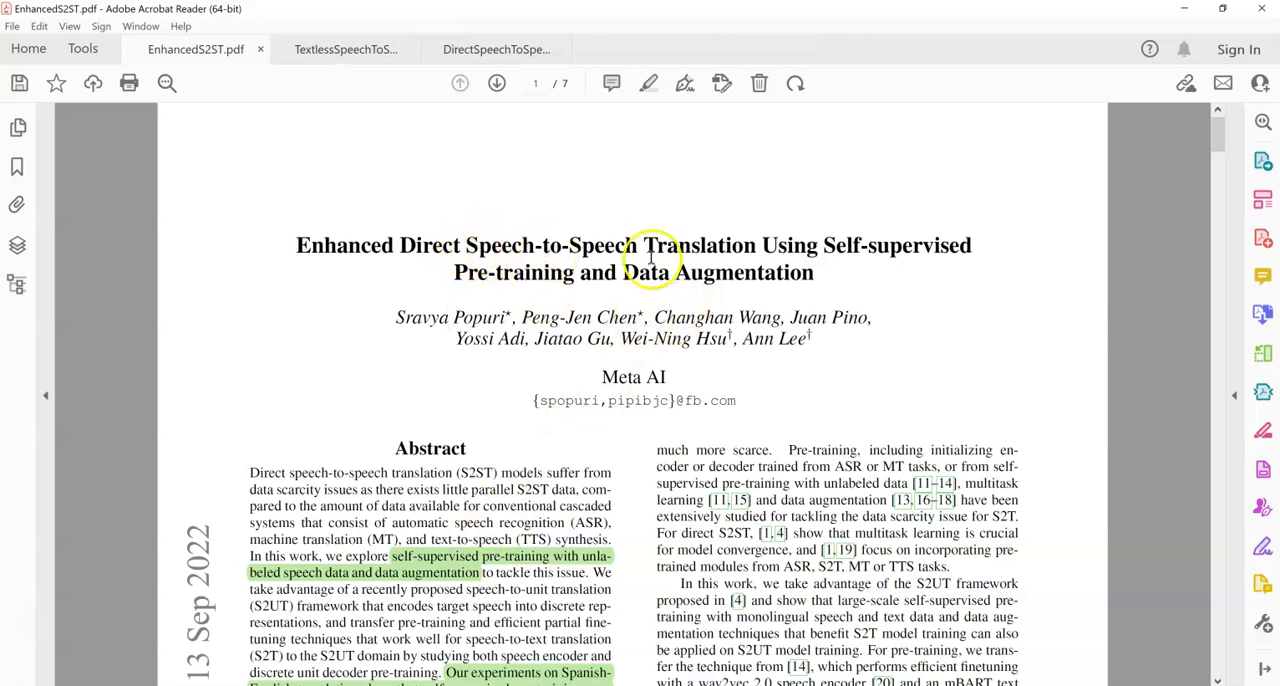
pyautogui.moveTo(600, 288)
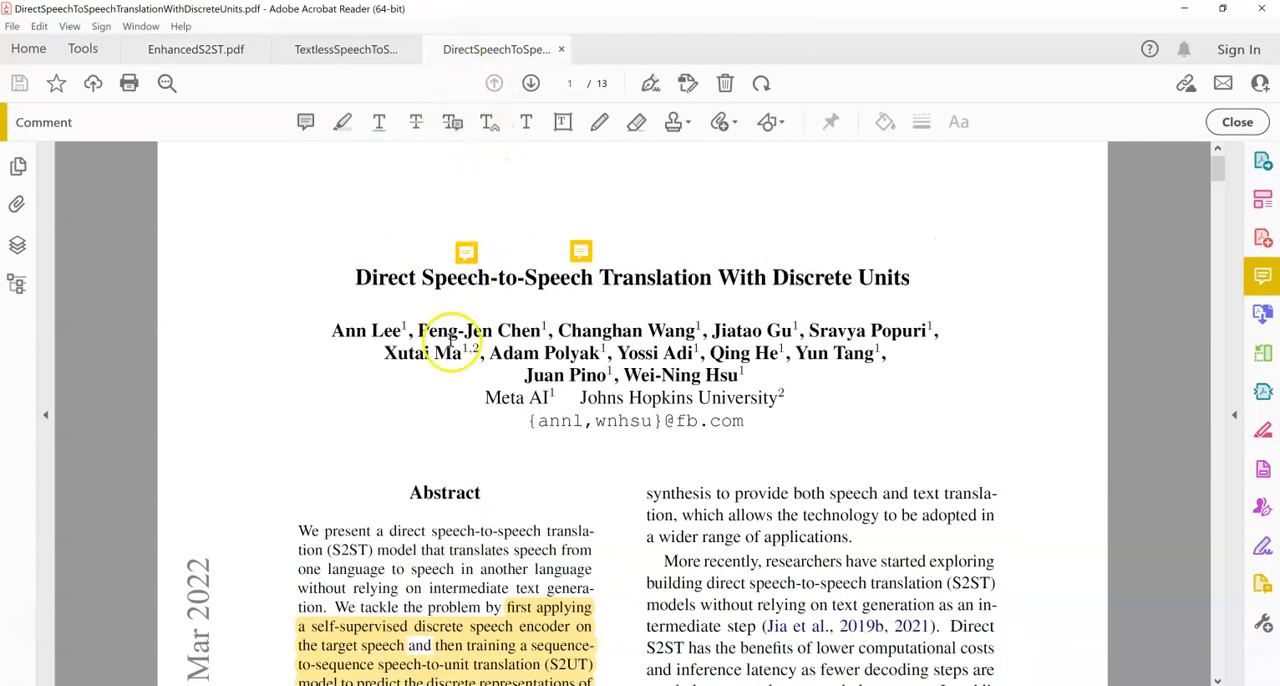
# Scroll the Discrete Units paper down to page 3 with Figures 1 and 2.
pyautogui.scroll(-3)
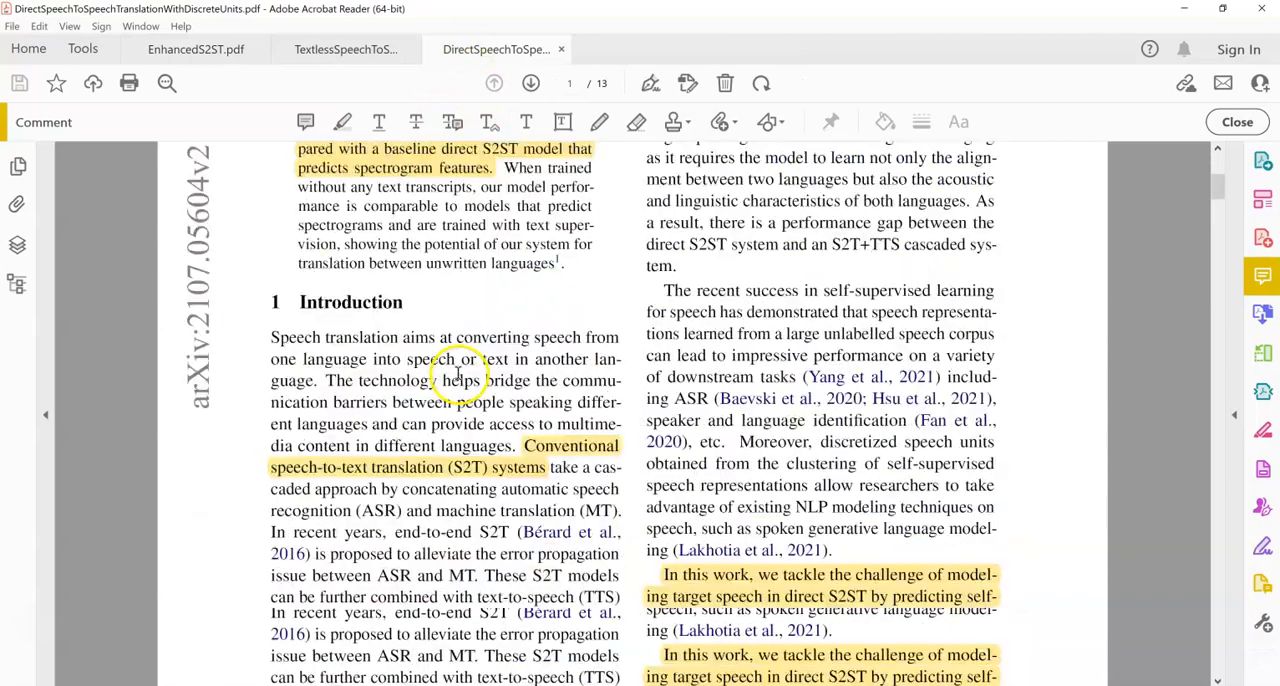
pyautogui.scroll(-3)
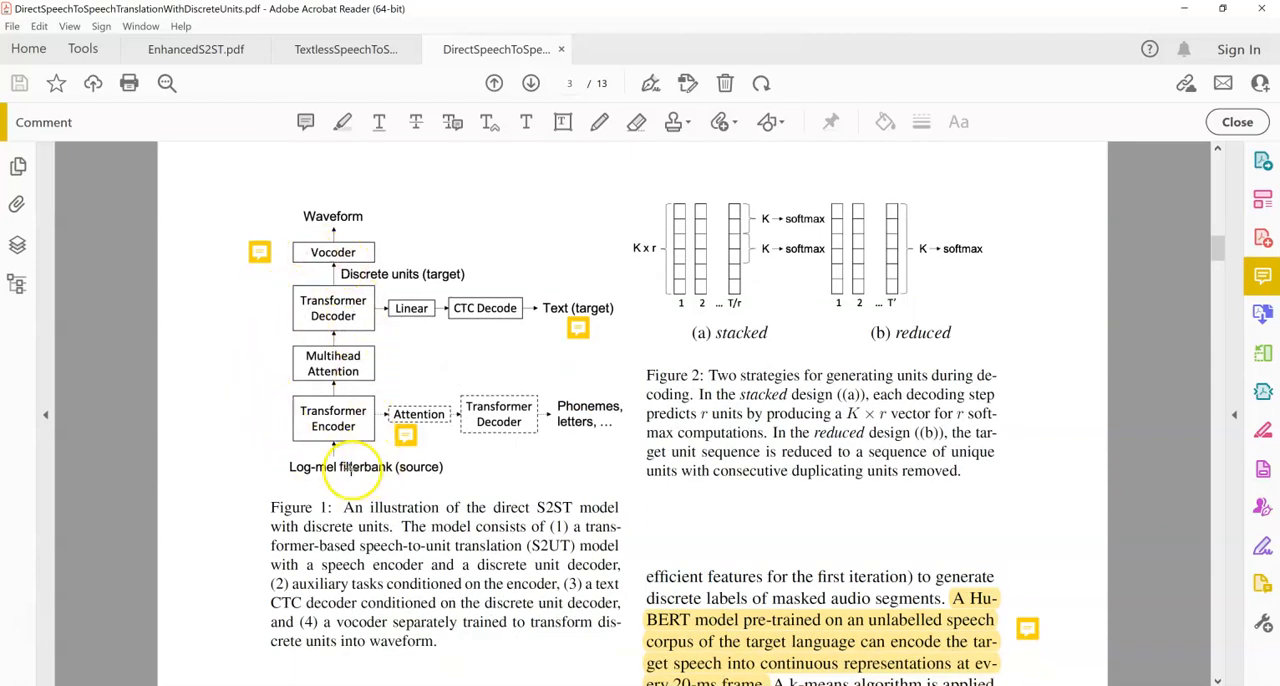
pyautogui.moveTo(400, 480)
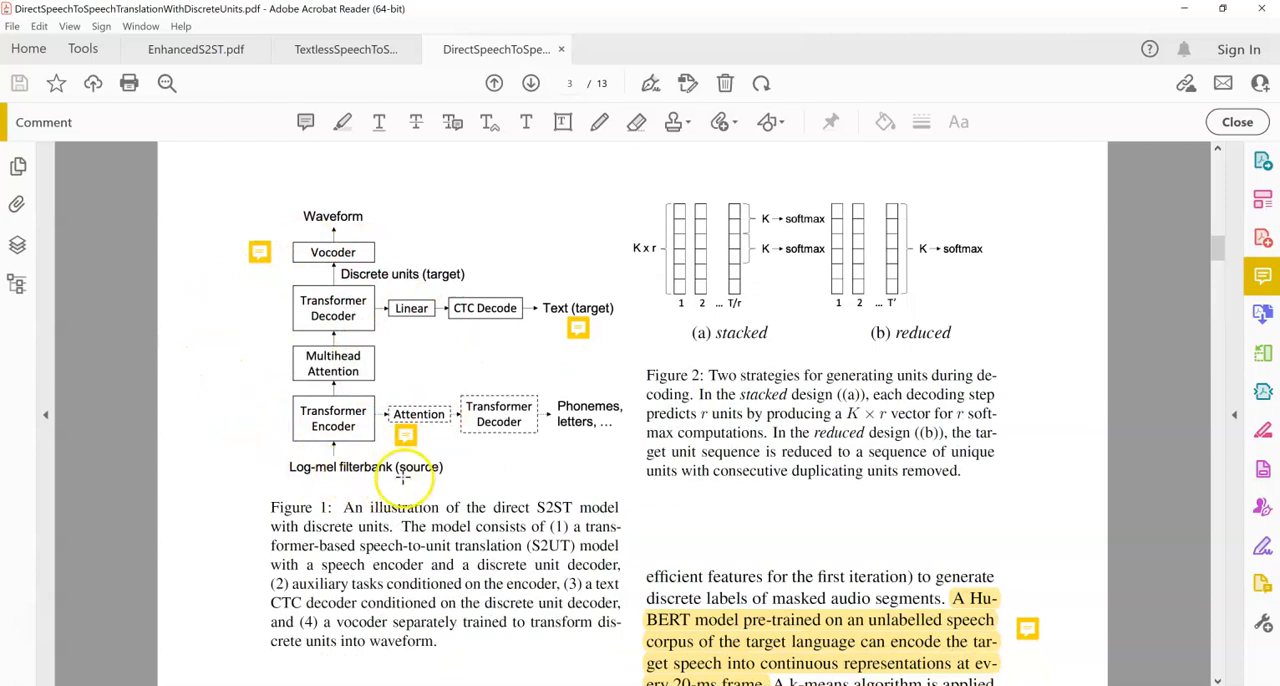
pyautogui.moveTo(345, 470)
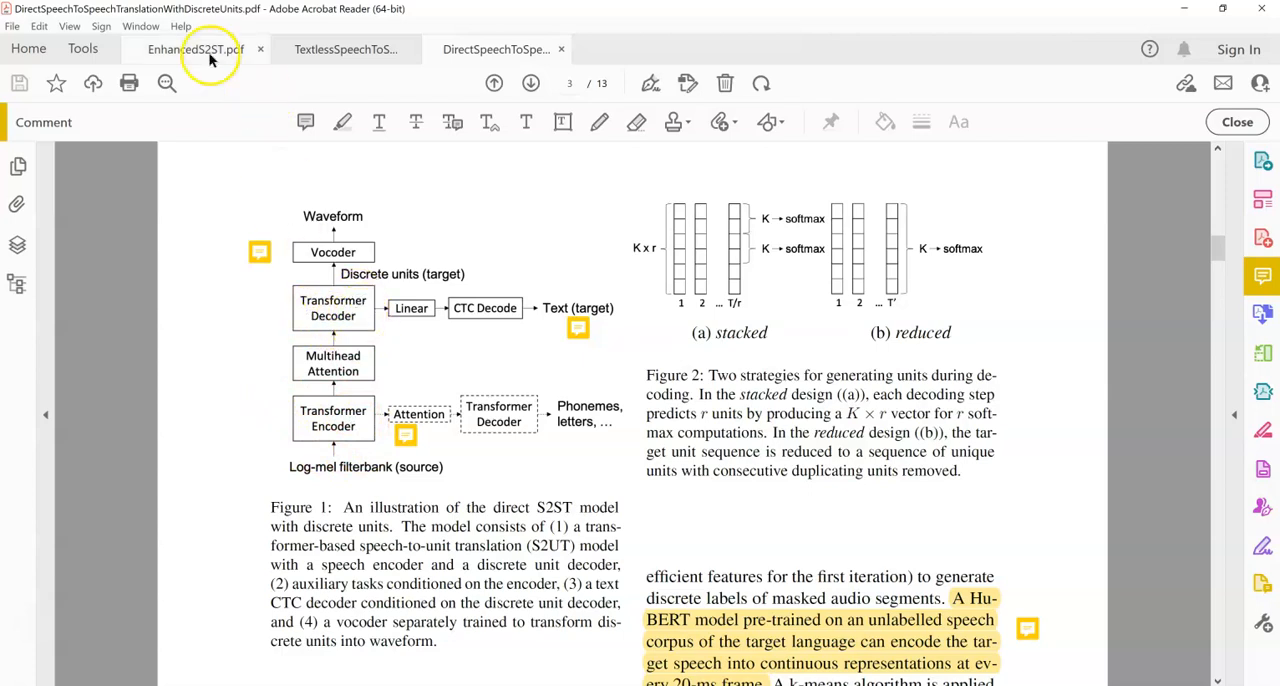
pyautogui.click(195, 49)
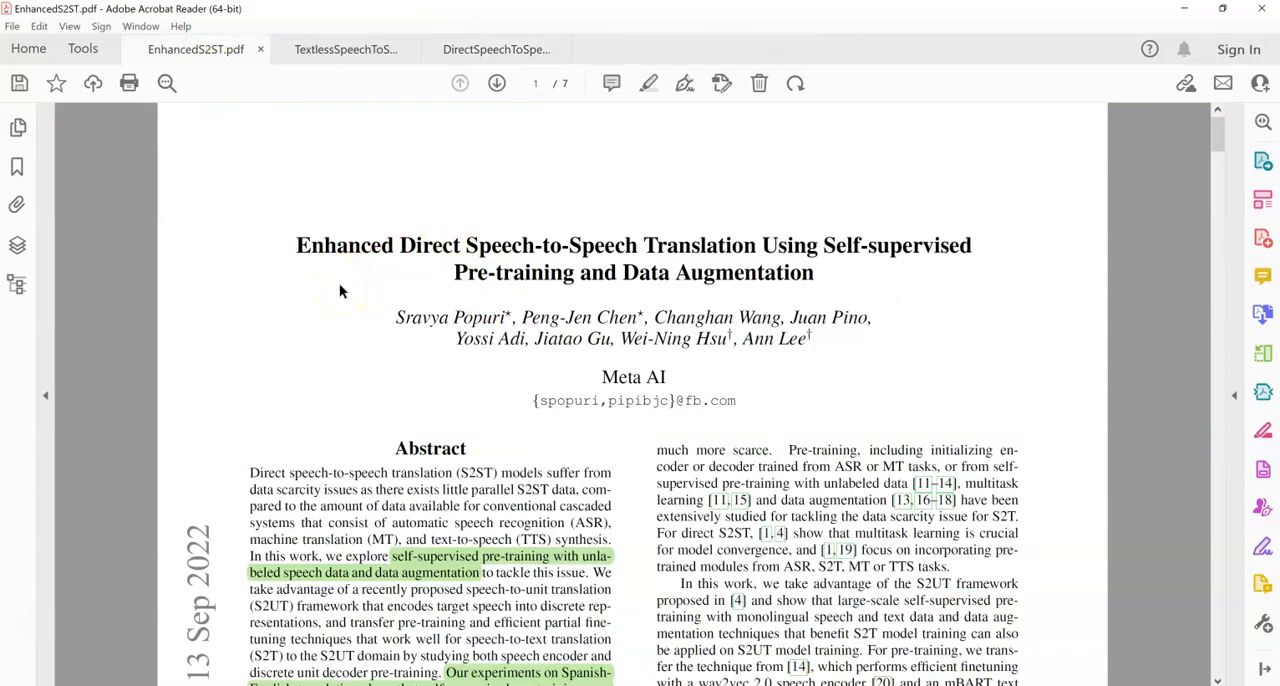
pyautogui.scroll(-3)
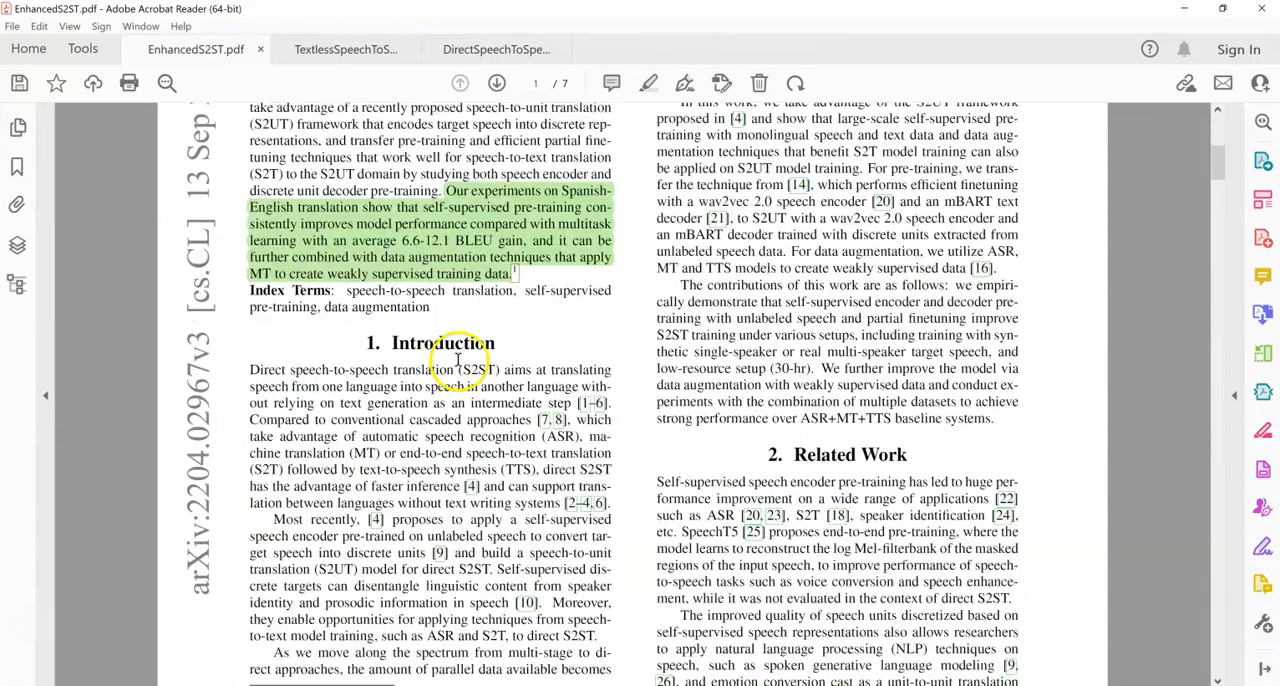
pyautogui.scroll(-3)
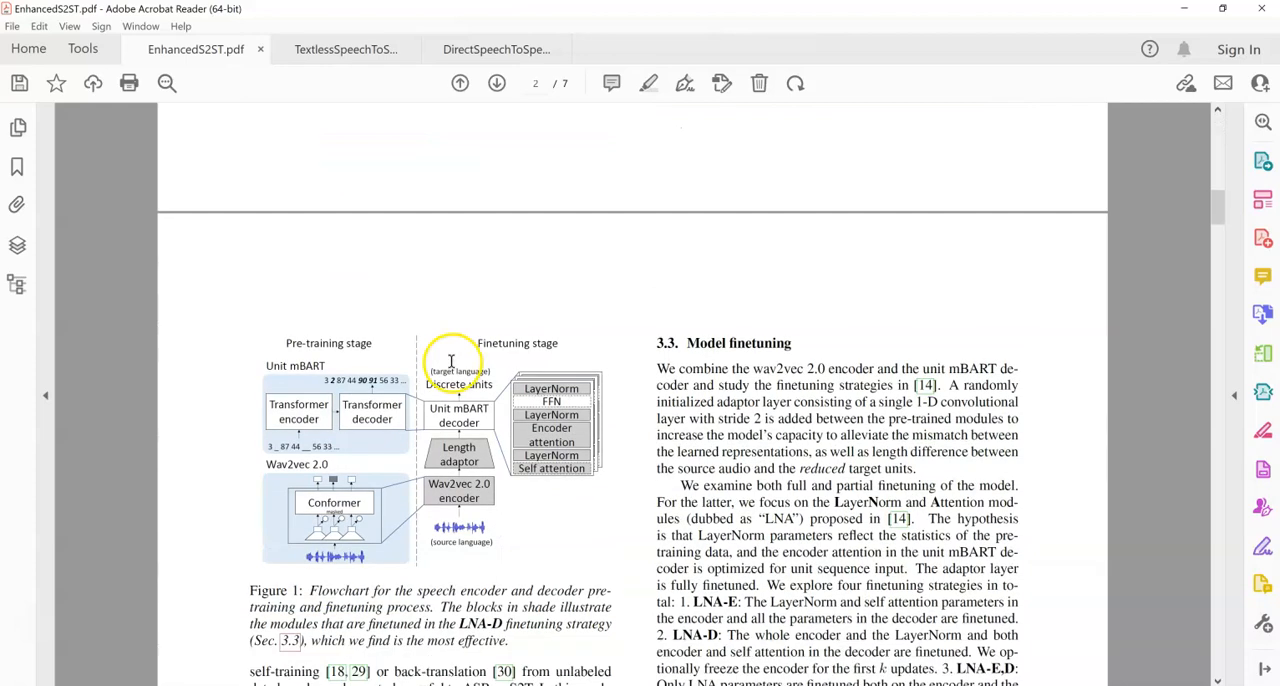
pyautogui.scroll(-3)
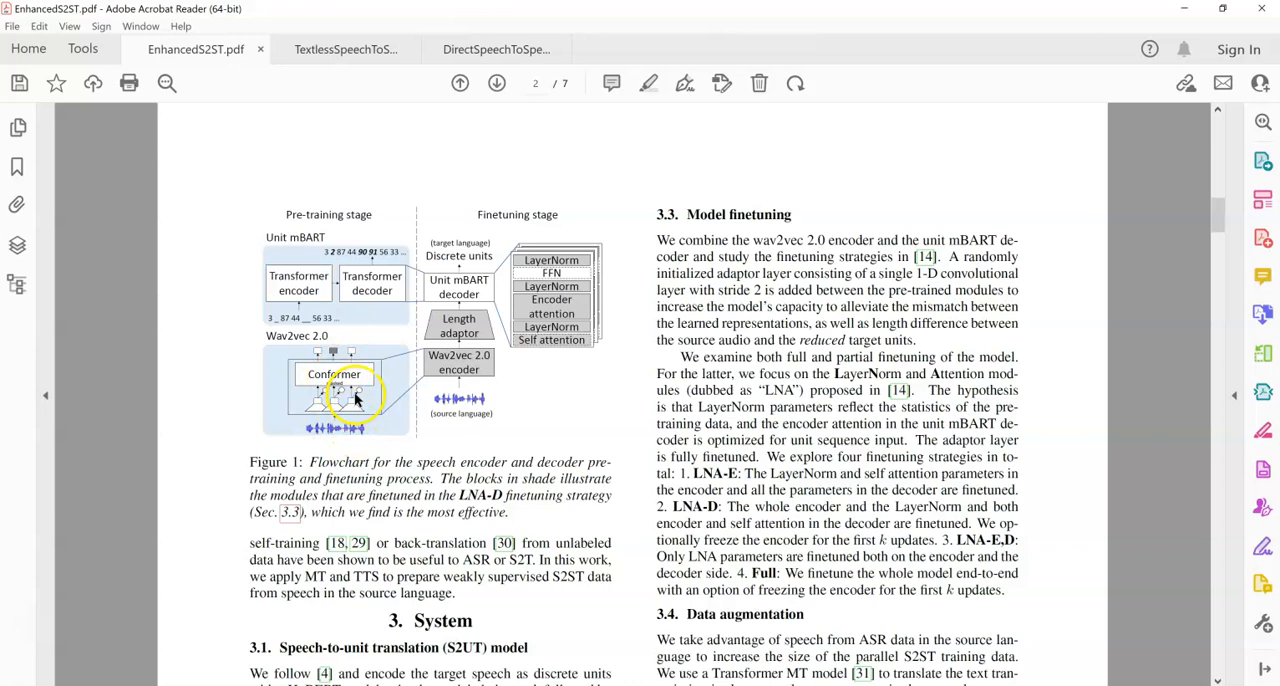
pyautogui.moveTo(320, 345)
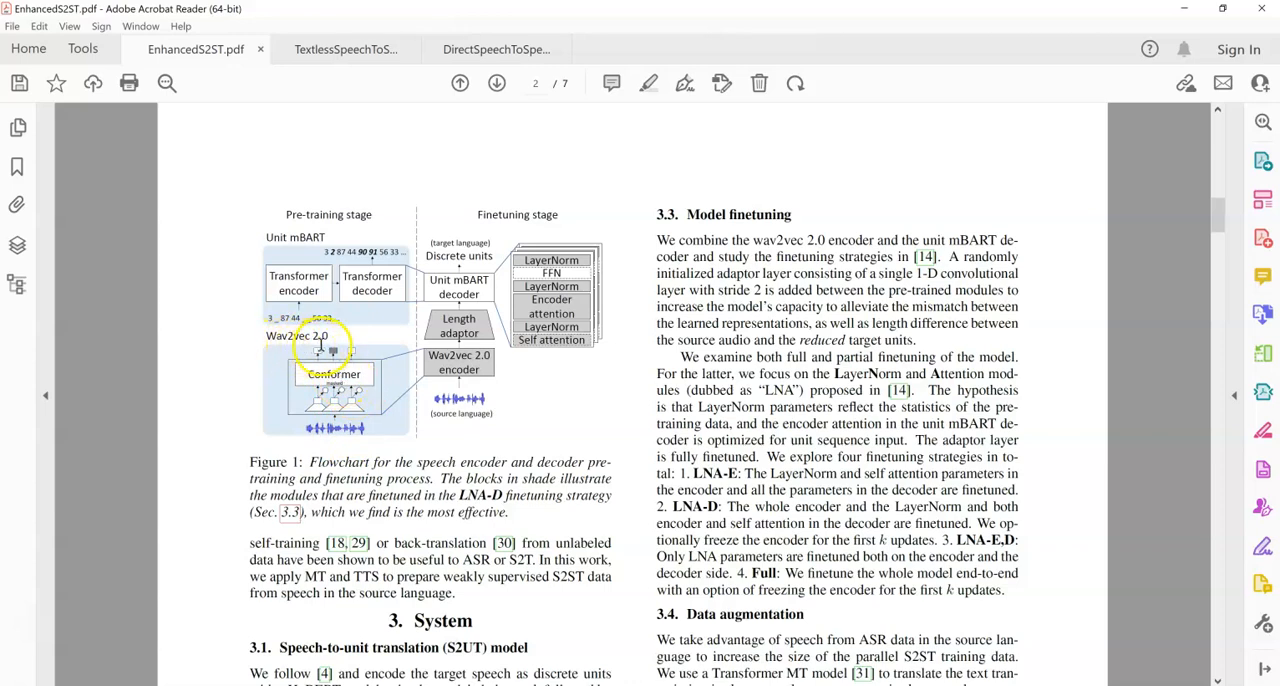
pyautogui.moveTo(288, 408)
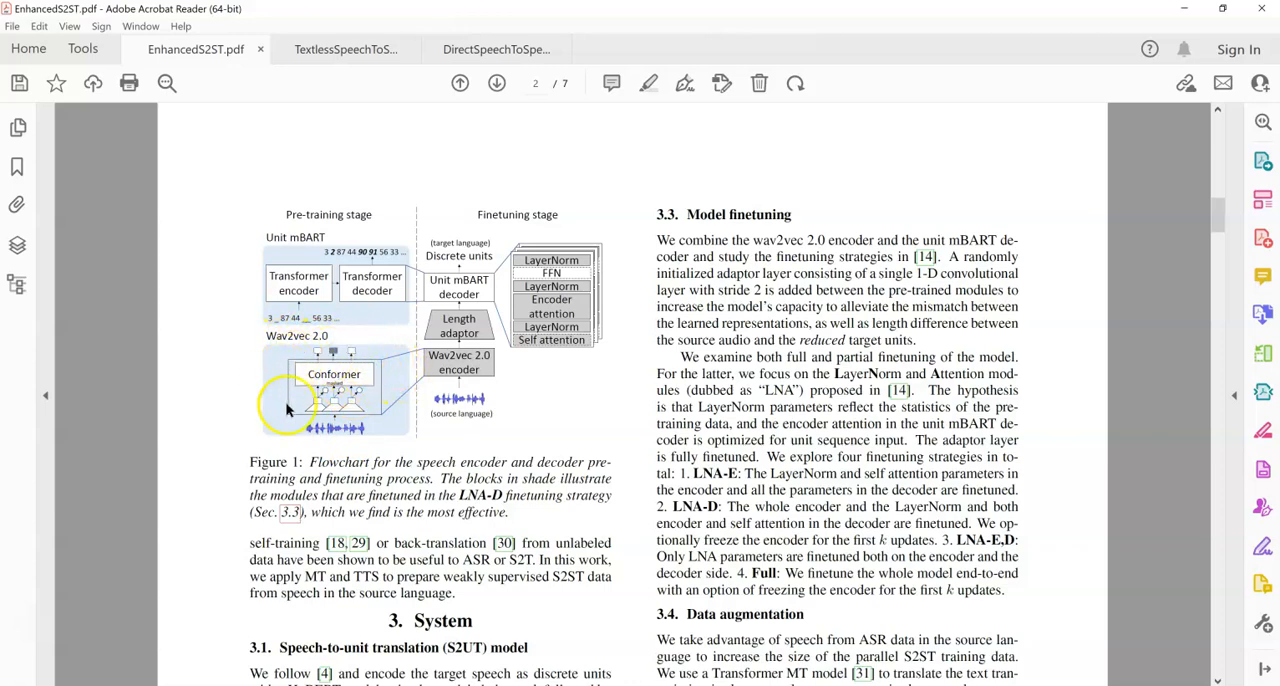
pyautogui.moveTo(383, 423)
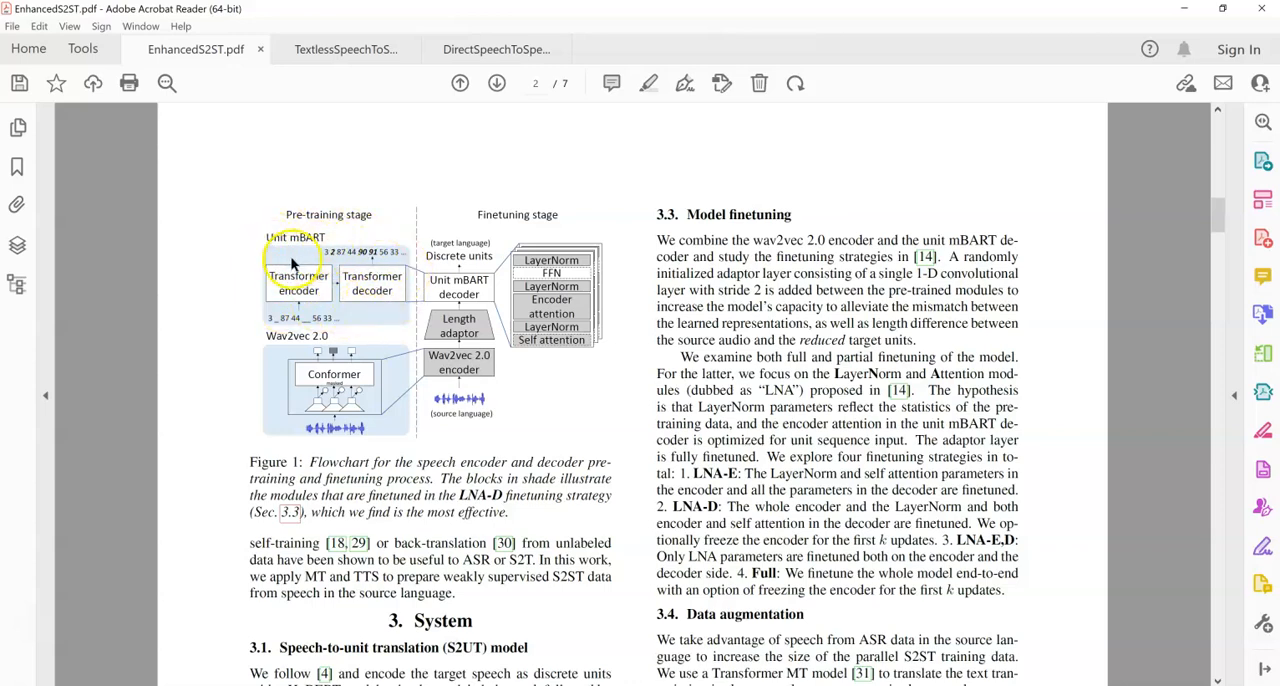
pyautogui.moveTo(352, 293)
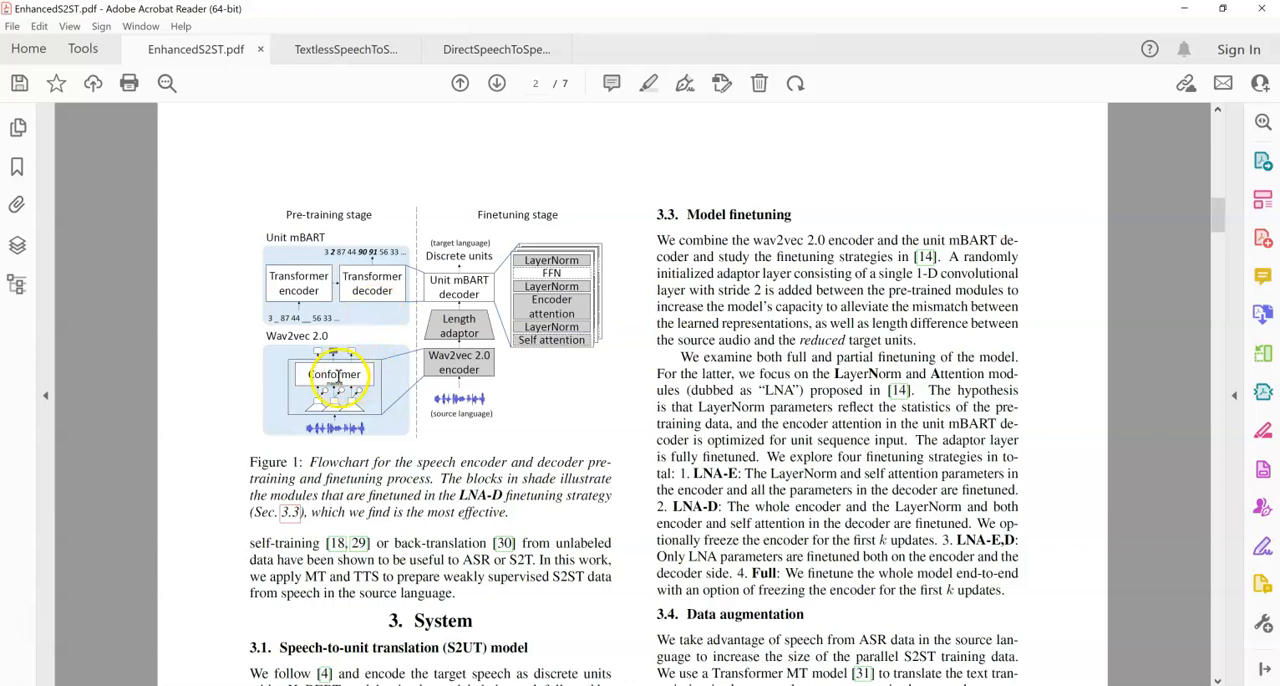
pyautogui.moveTo(322, 297)
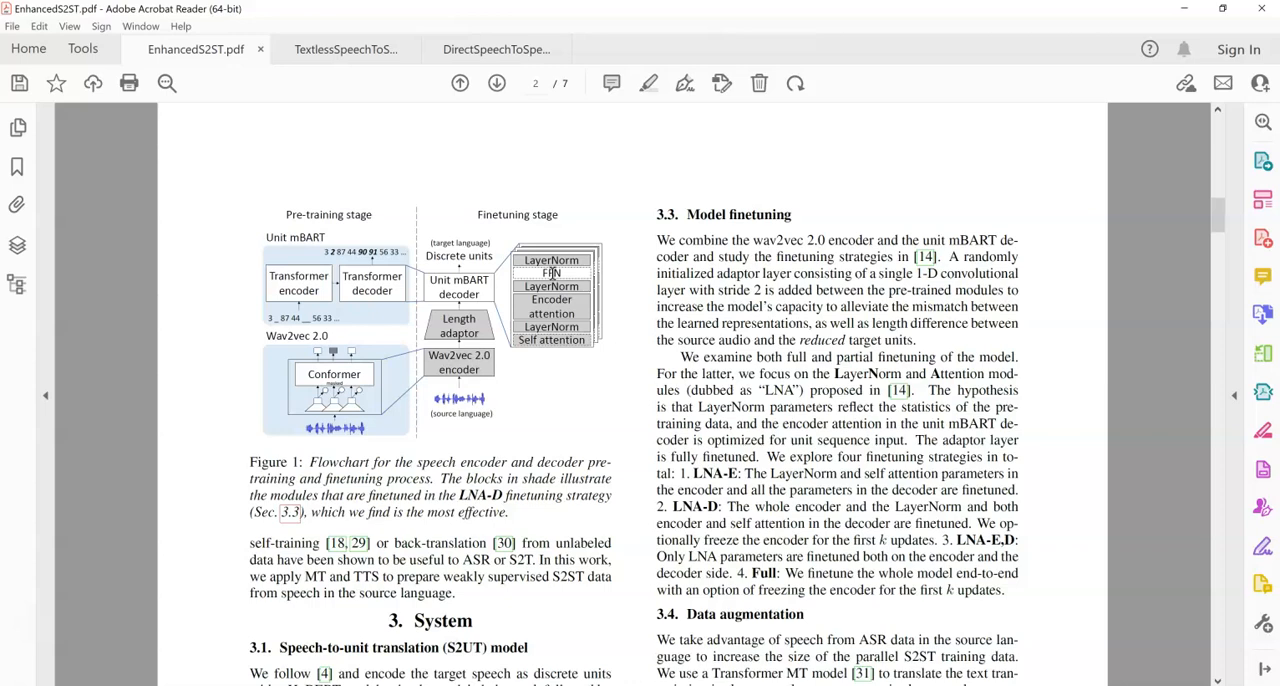
pyautogui.moveTo(533, 381)
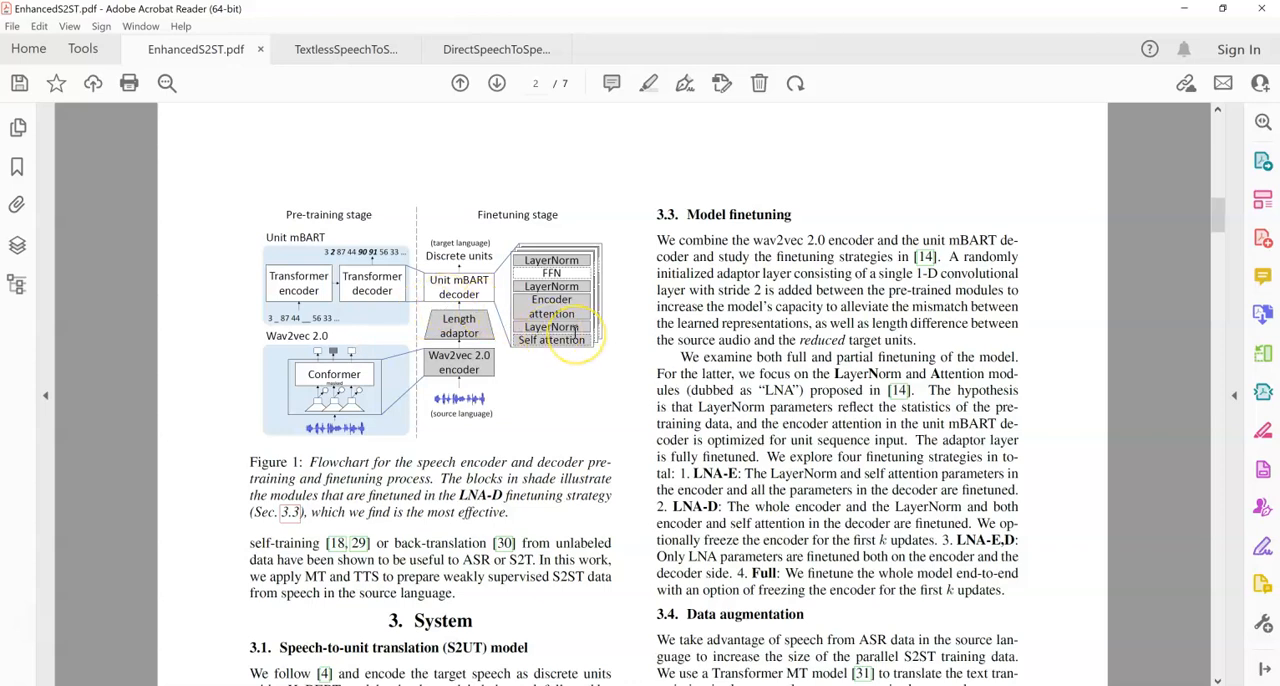
pyautogui.moveTo(465, 275)
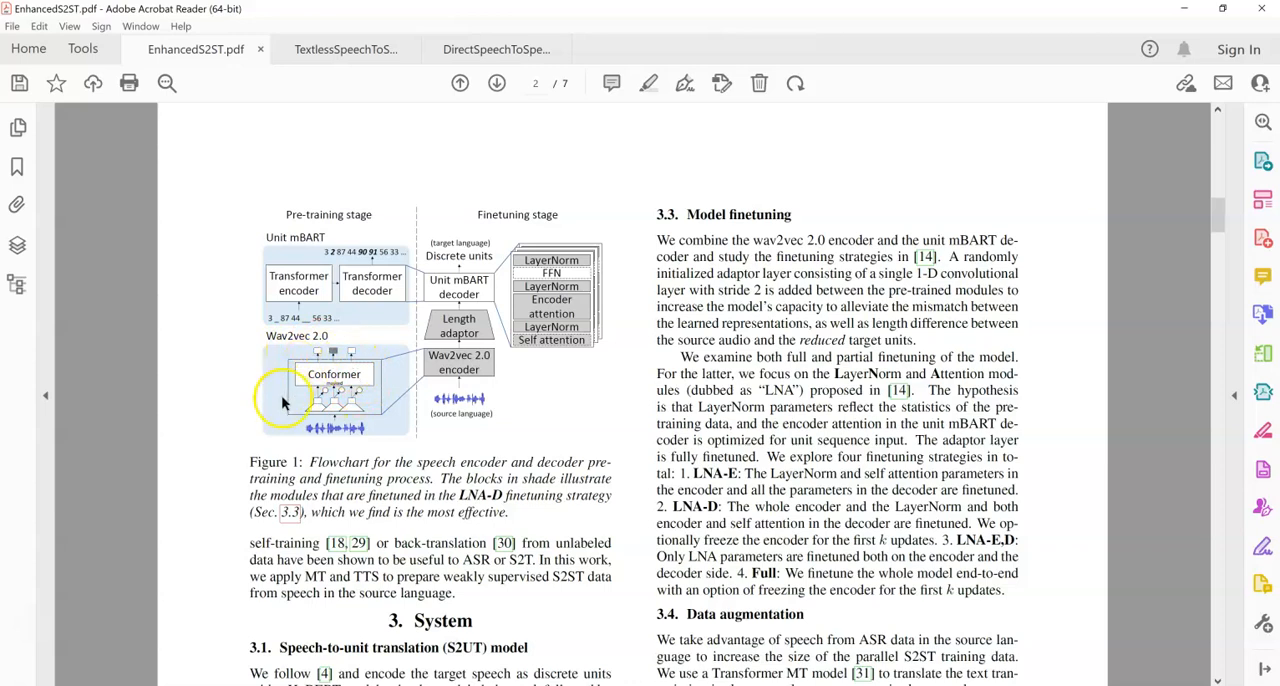
pyautogui.moveTo(388, 377)
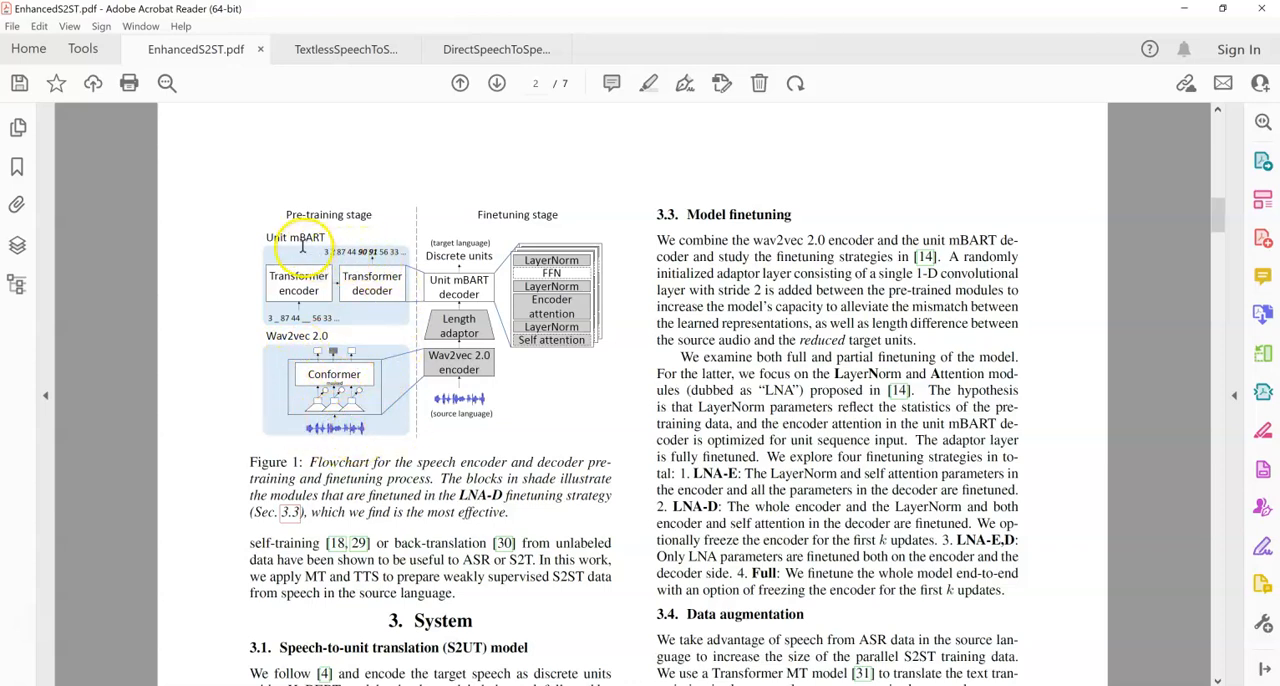
pyautogui.moveTo(340, 283)
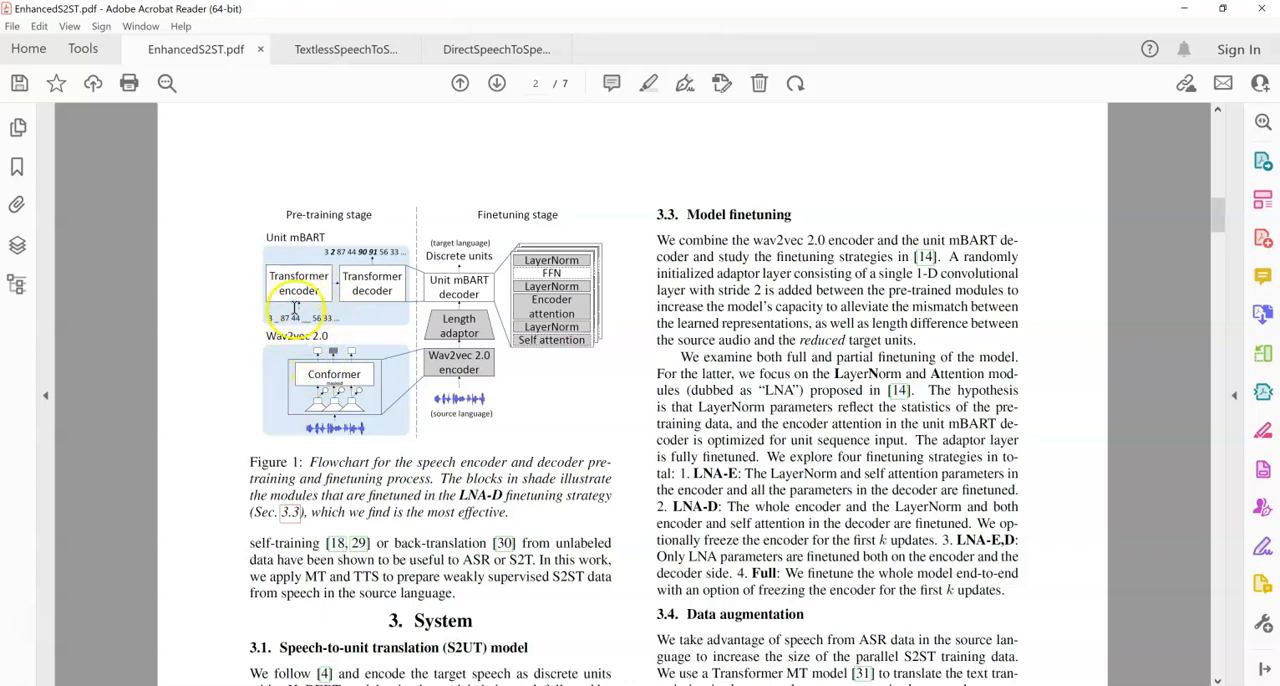
pyautogui.moveTo(335, 342)
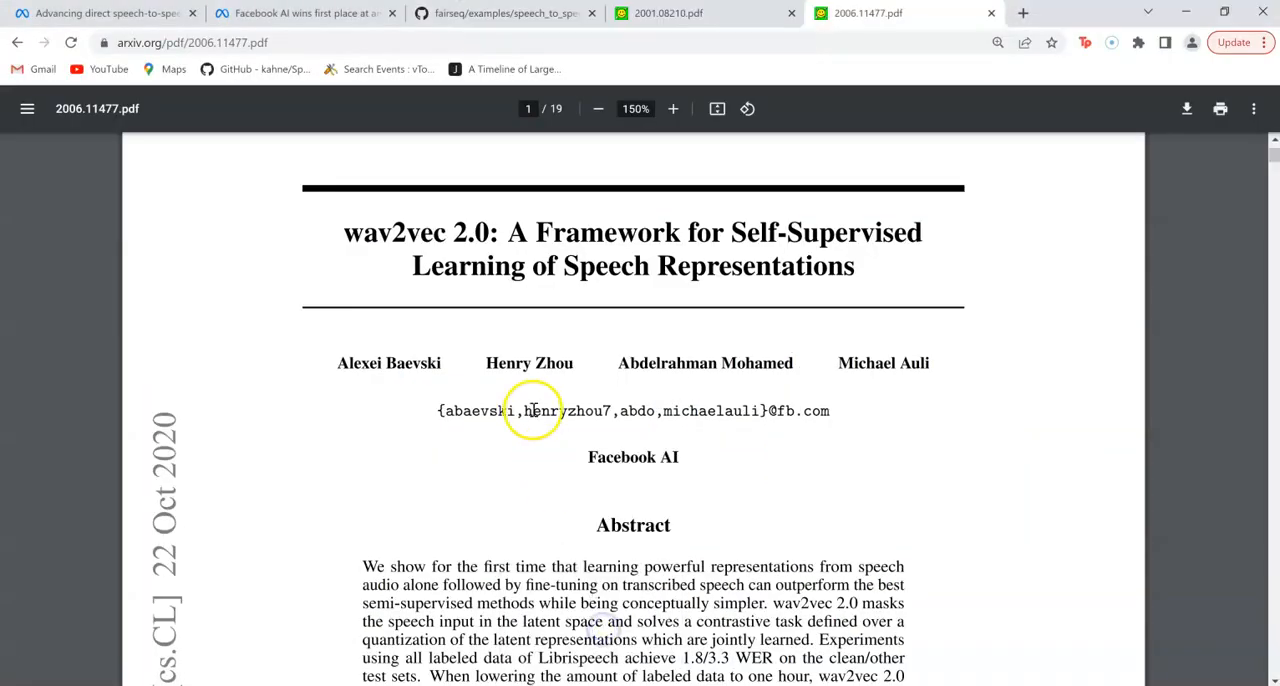
pyautogui.moveTo(450, 232)
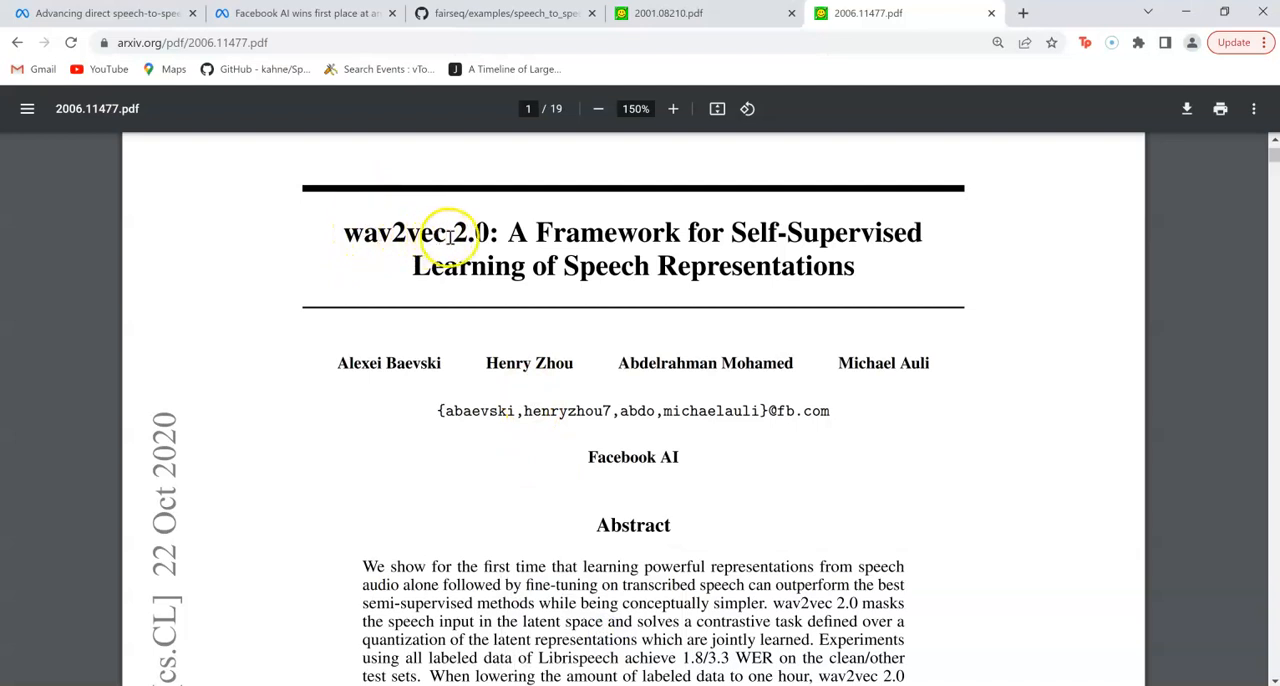
pyautogui.moveTo(318, 467)
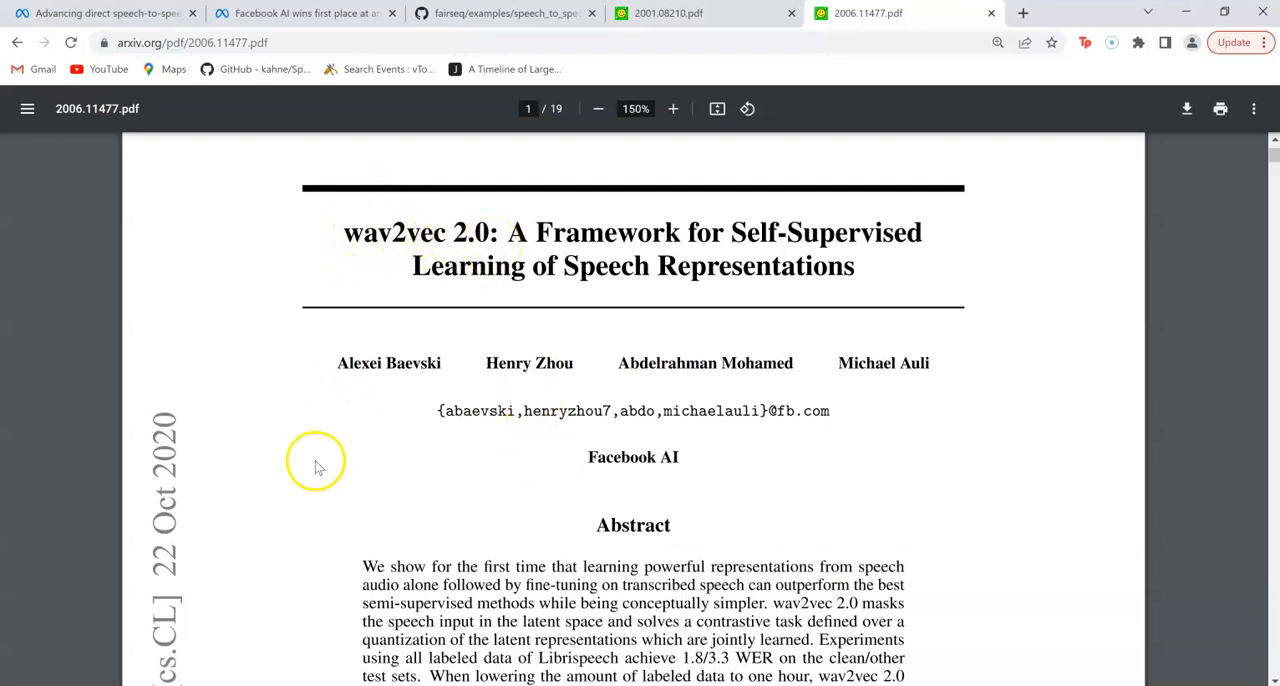
pyautogui.moveTo(203, 430)
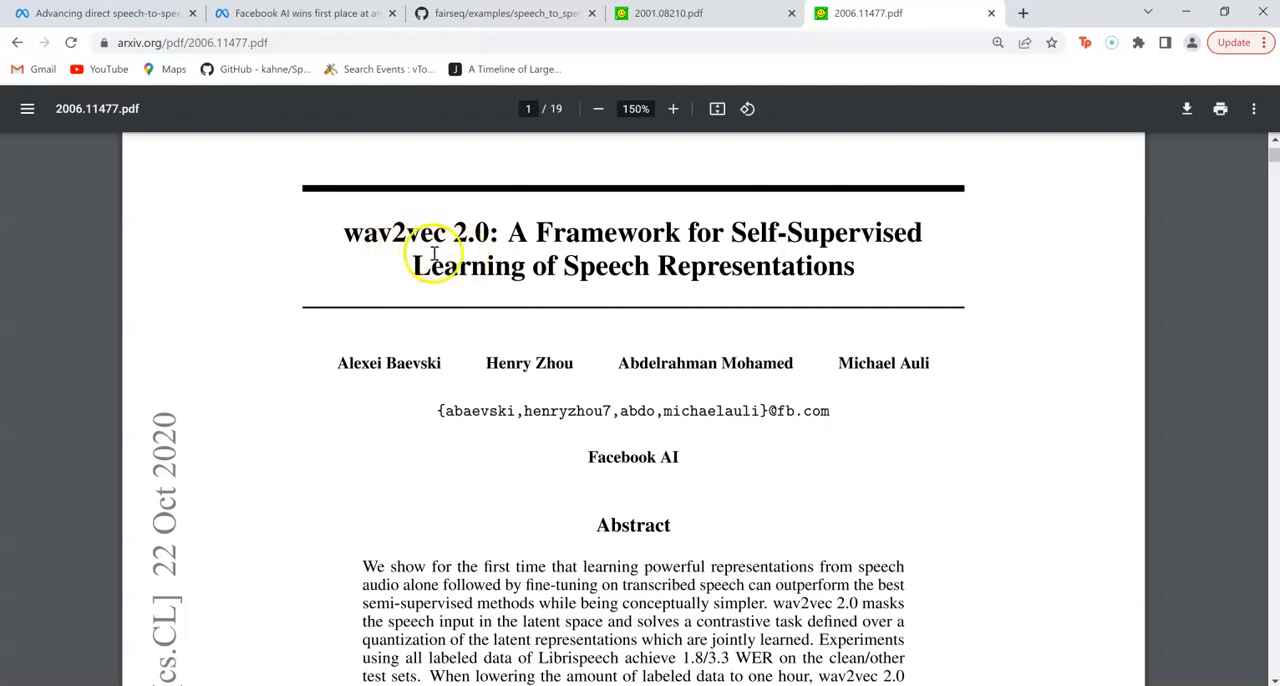
pyautogui.moveTo(484, 270)
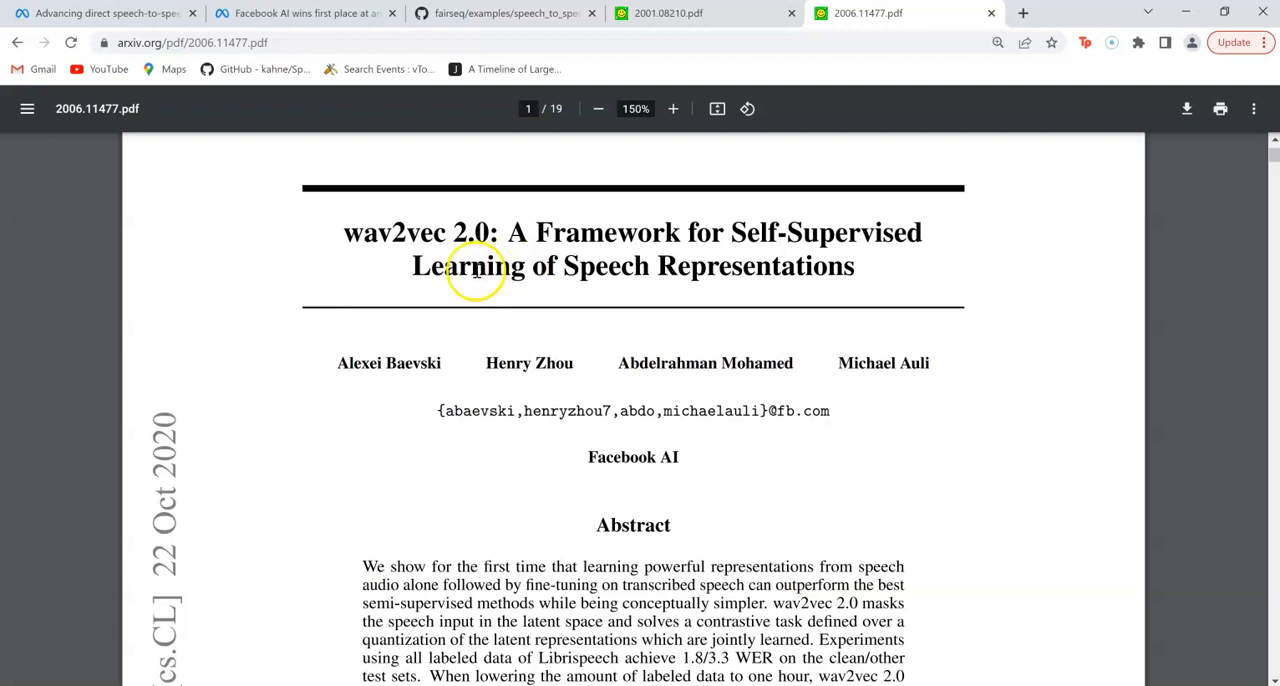
pyautogui.moveTo(342, 283)
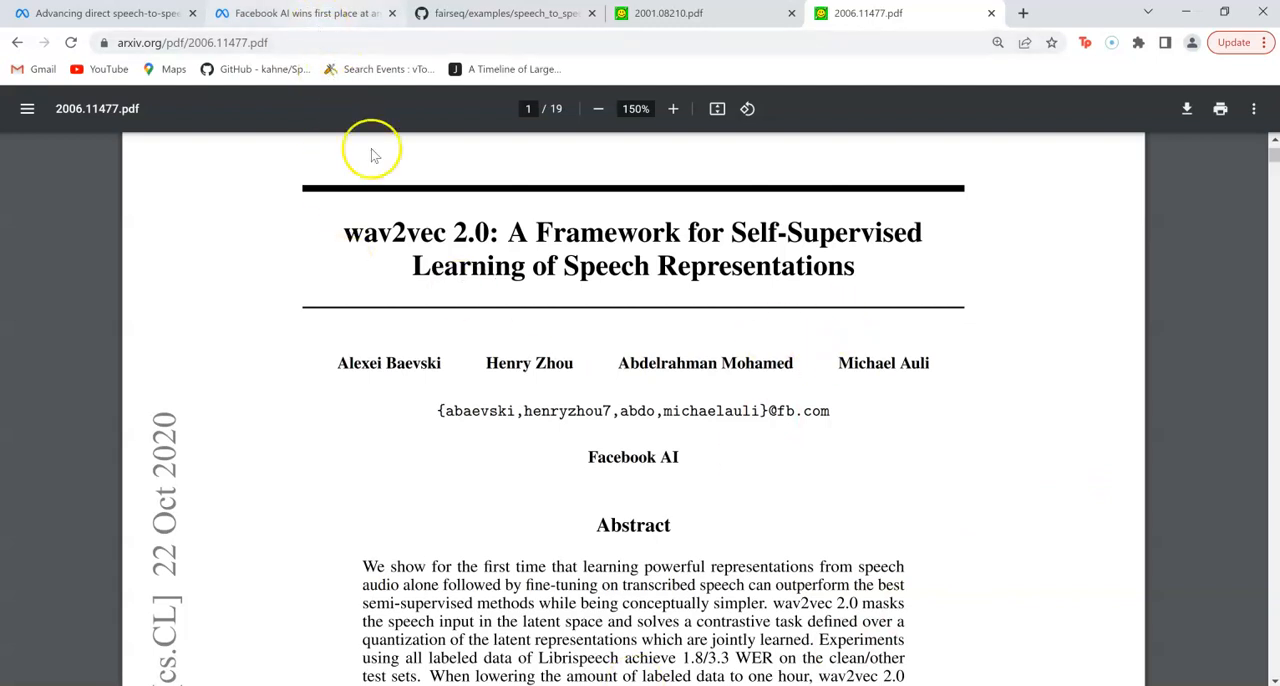
# Switch Chrome to the 2001.08210.pdf multilingual denoising pre-training paper.
pyautogui.click(668, 13)
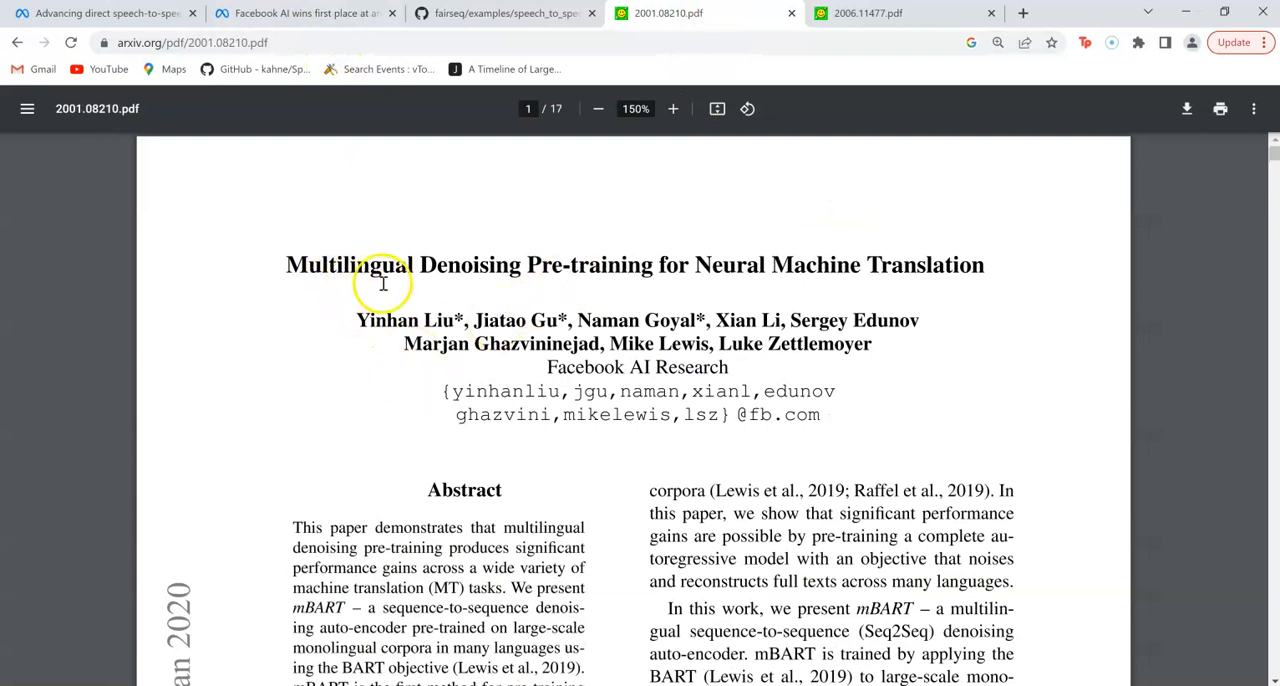
pyautogui.moveTo(693, 285)
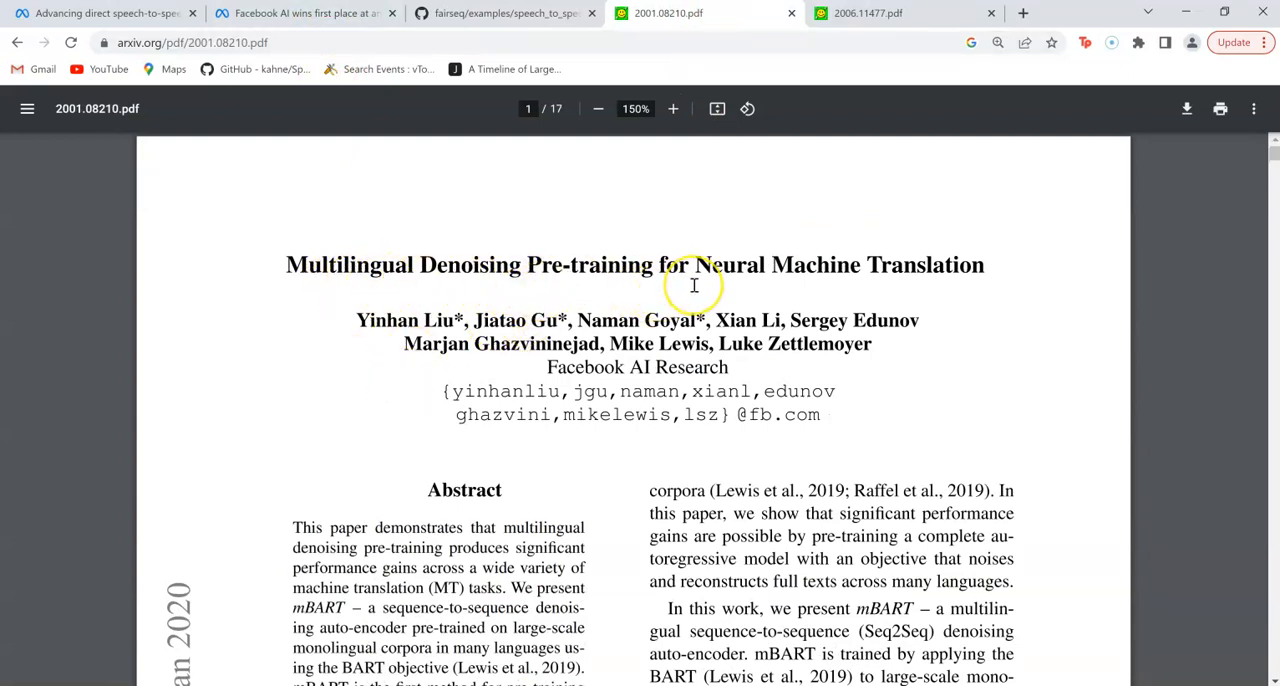
pyautogui.moveTo(525, 516)
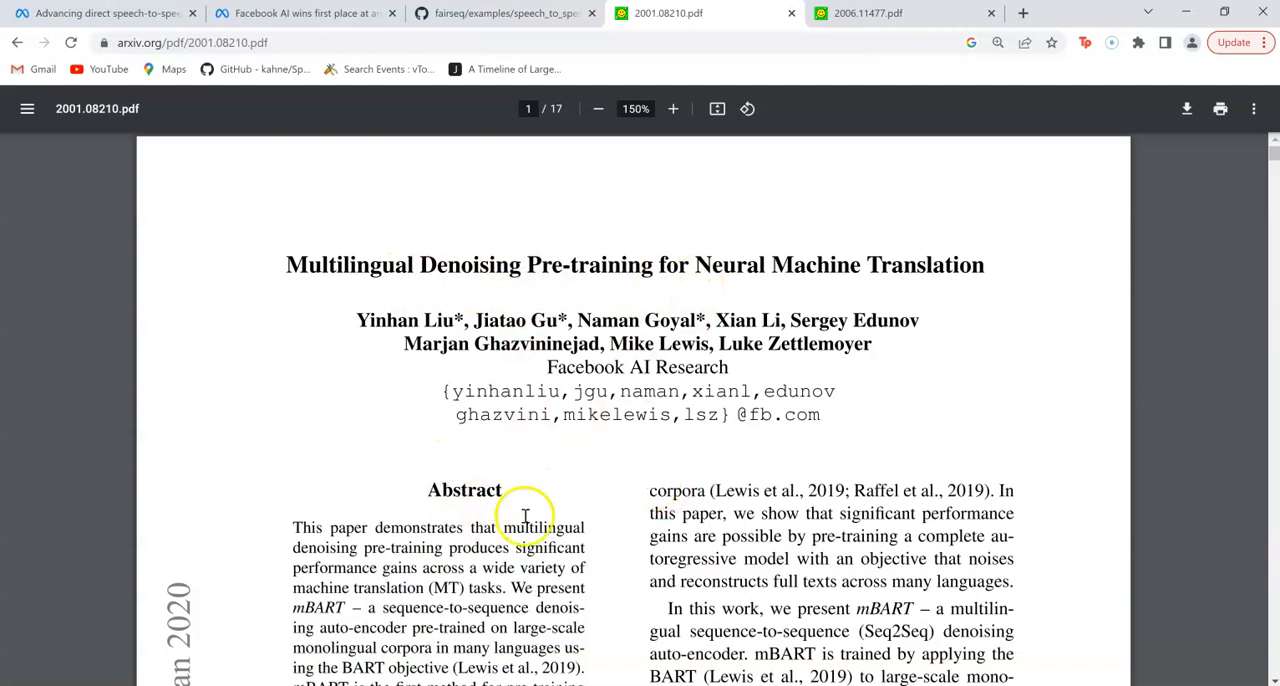
# Scroll to the abstract and select the word mBART.
pyautogui.scroll(-3)
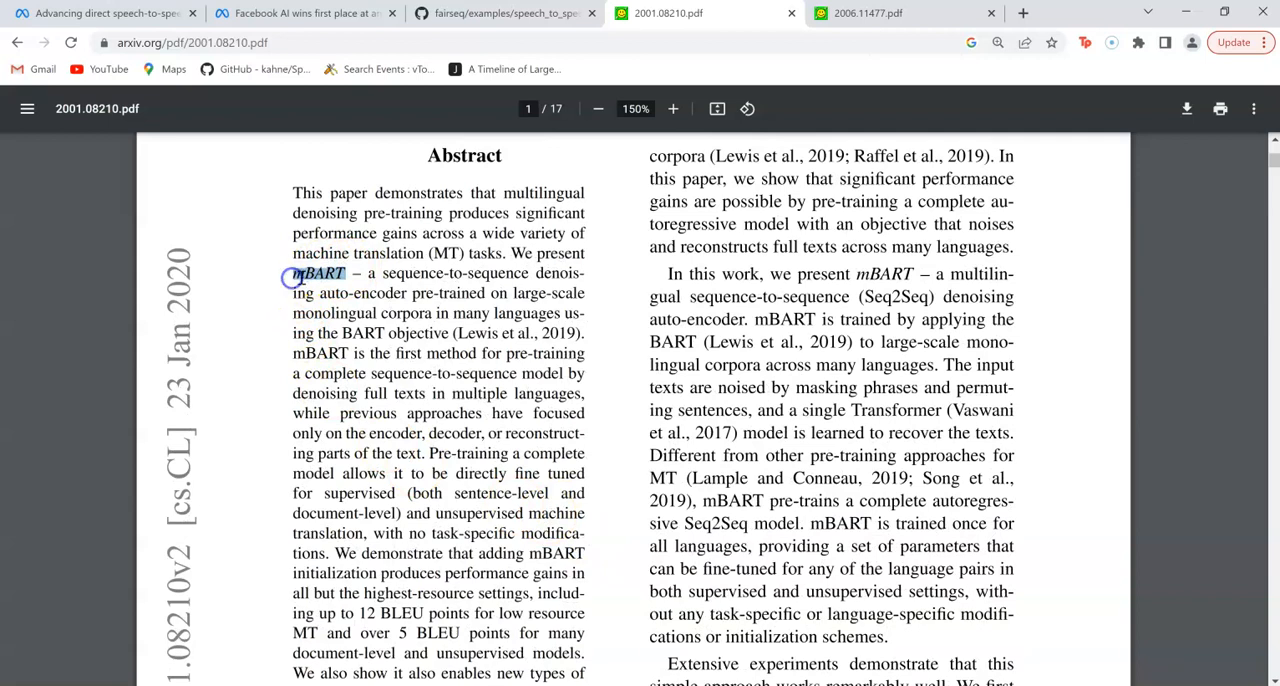
pyautogui.doubleClick(318, 273)
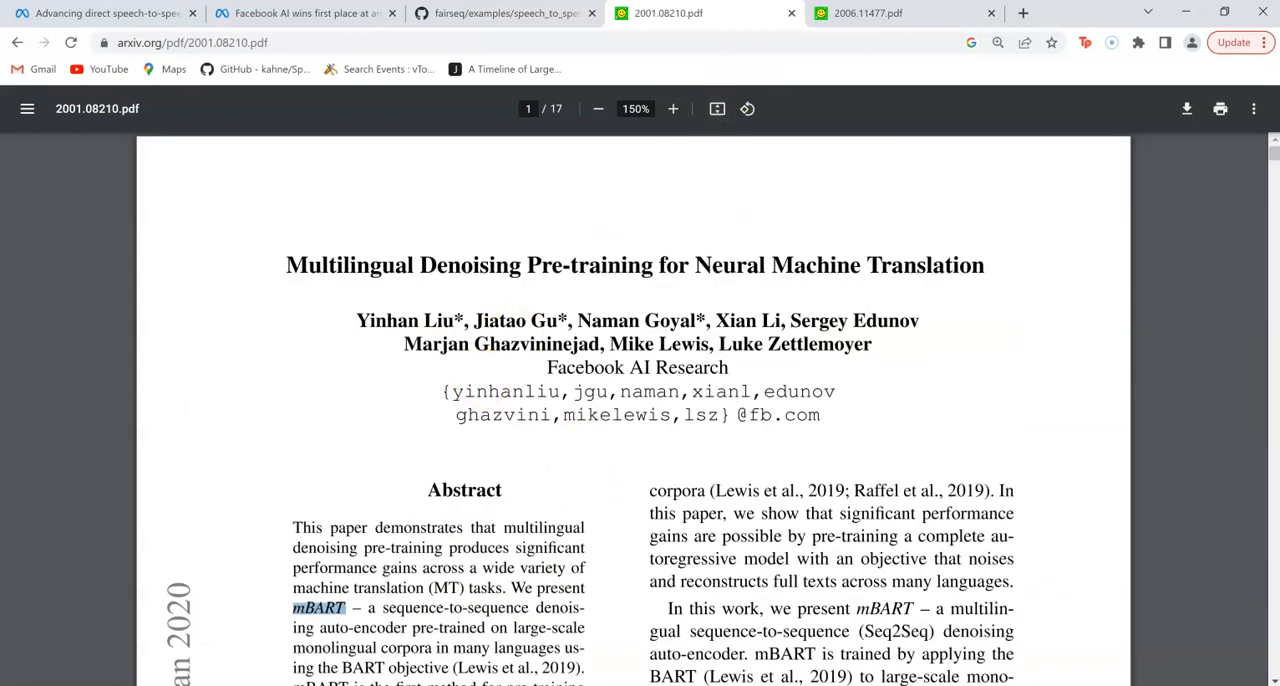
# Switch back to the 2006.11477.pdf wav2vec 2.0 paper tab.
pyautogui.click(867, 13)
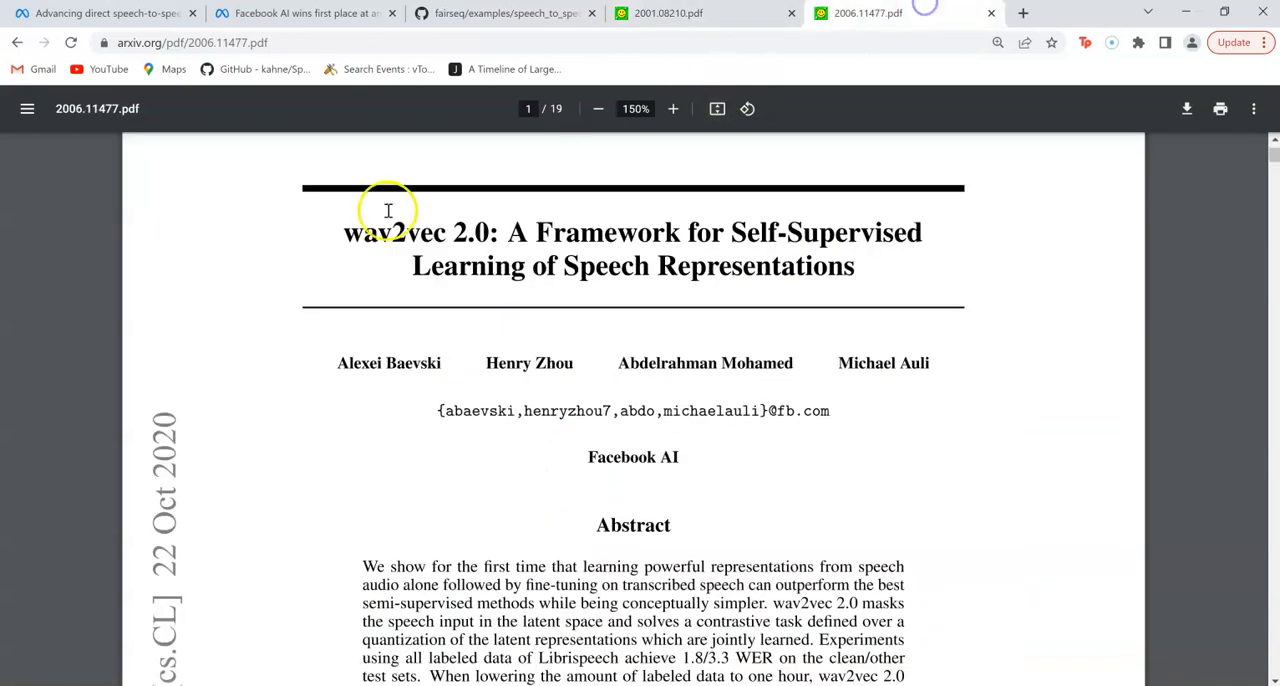
pyautogui.moveTo(633, 457)
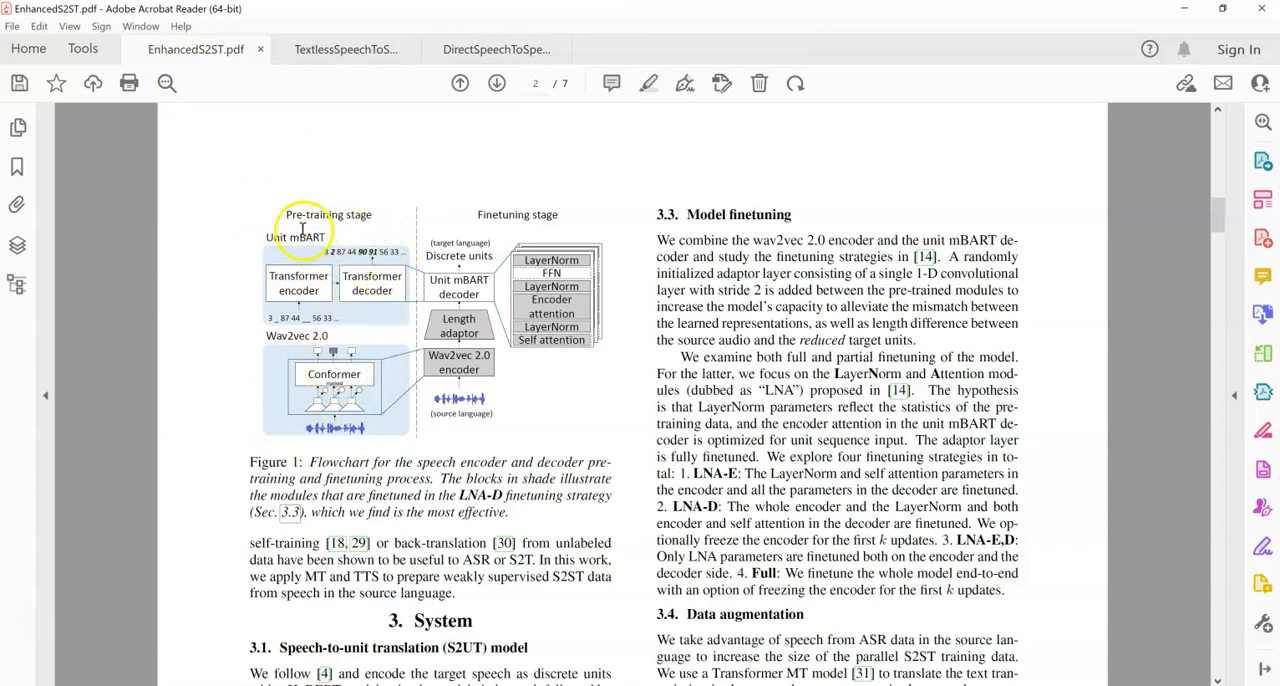
pyautogui.moveTo(435, 397)
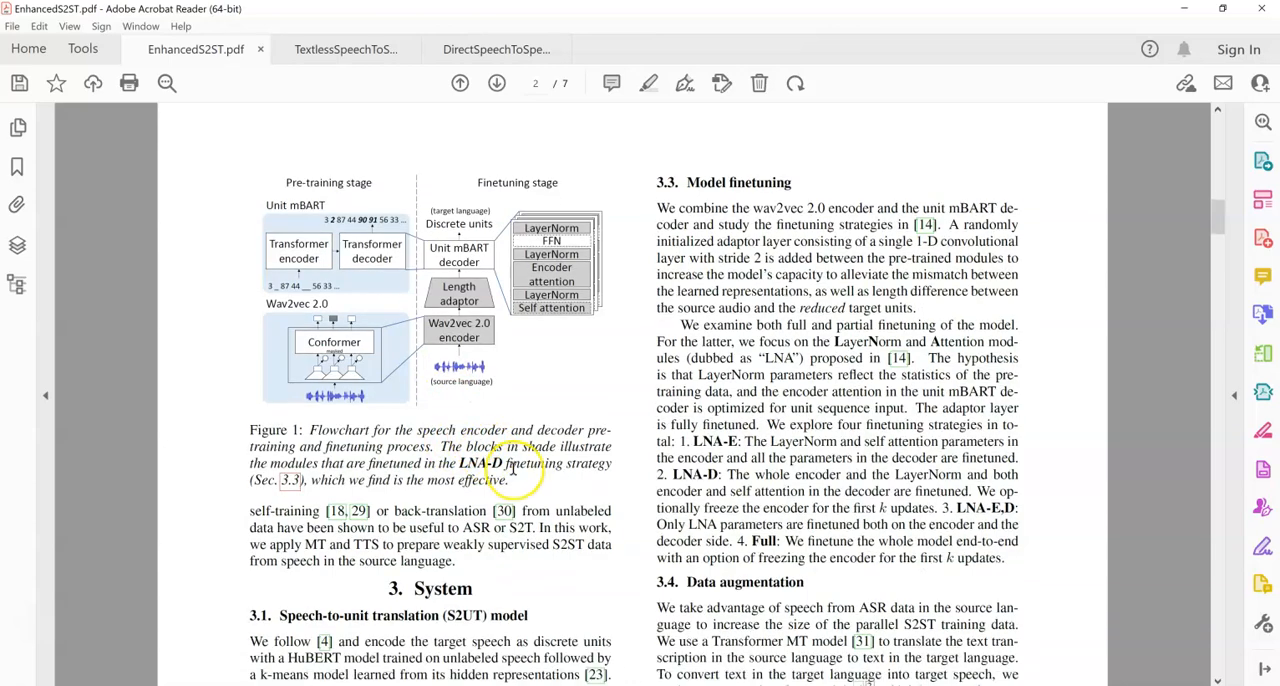
# Scroll EnhancedS2ST.pdf past Figure 1 to section 3.2 Model pre-training.
pyautogui.scroll(-3)
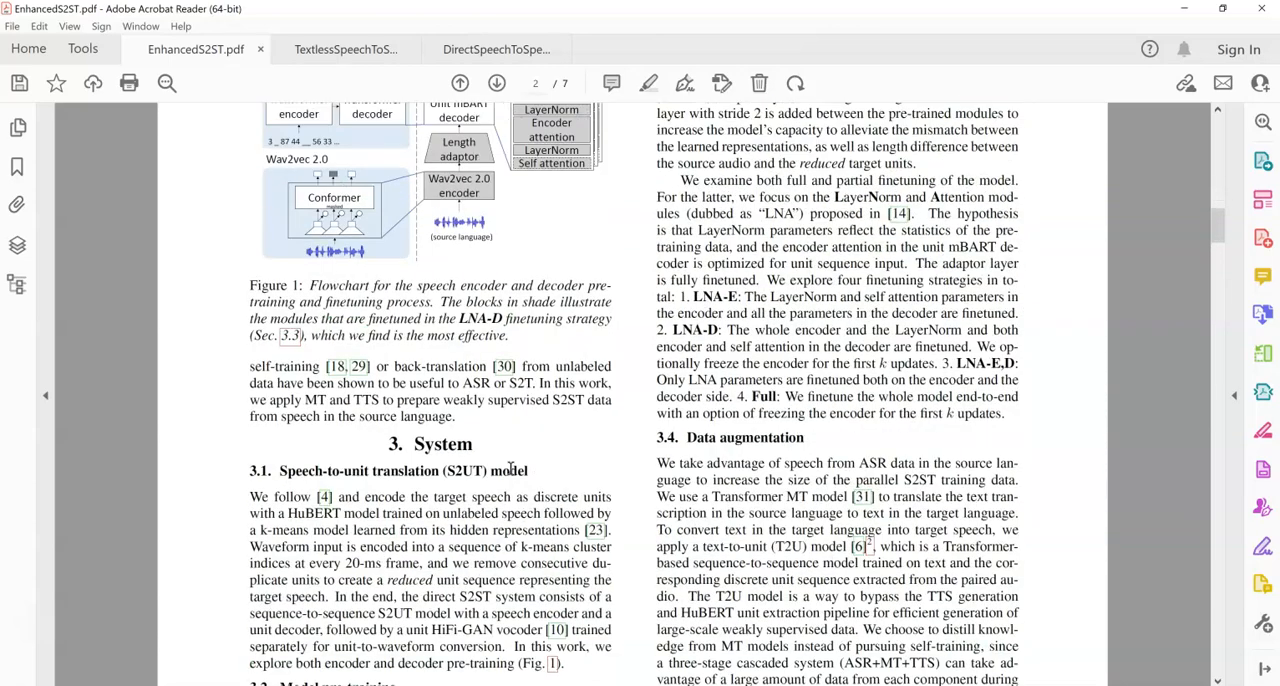
pyautogui.scroll(-3)
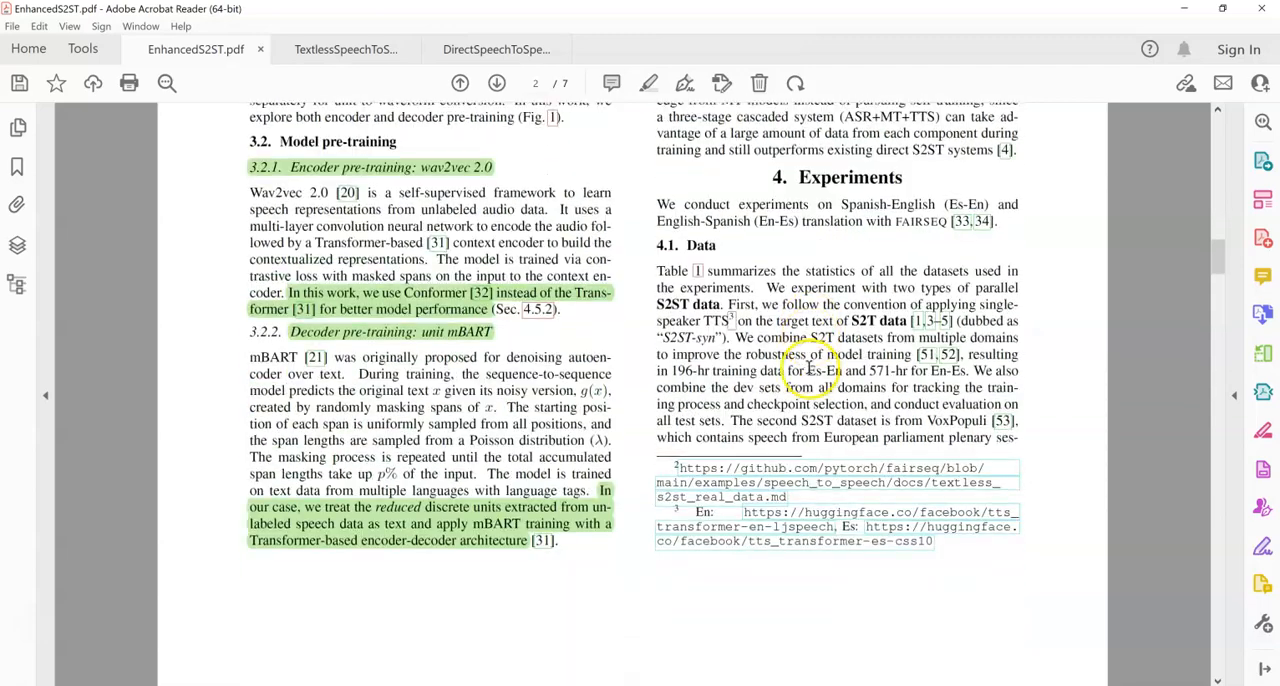
pyautogui.scroll(-3)
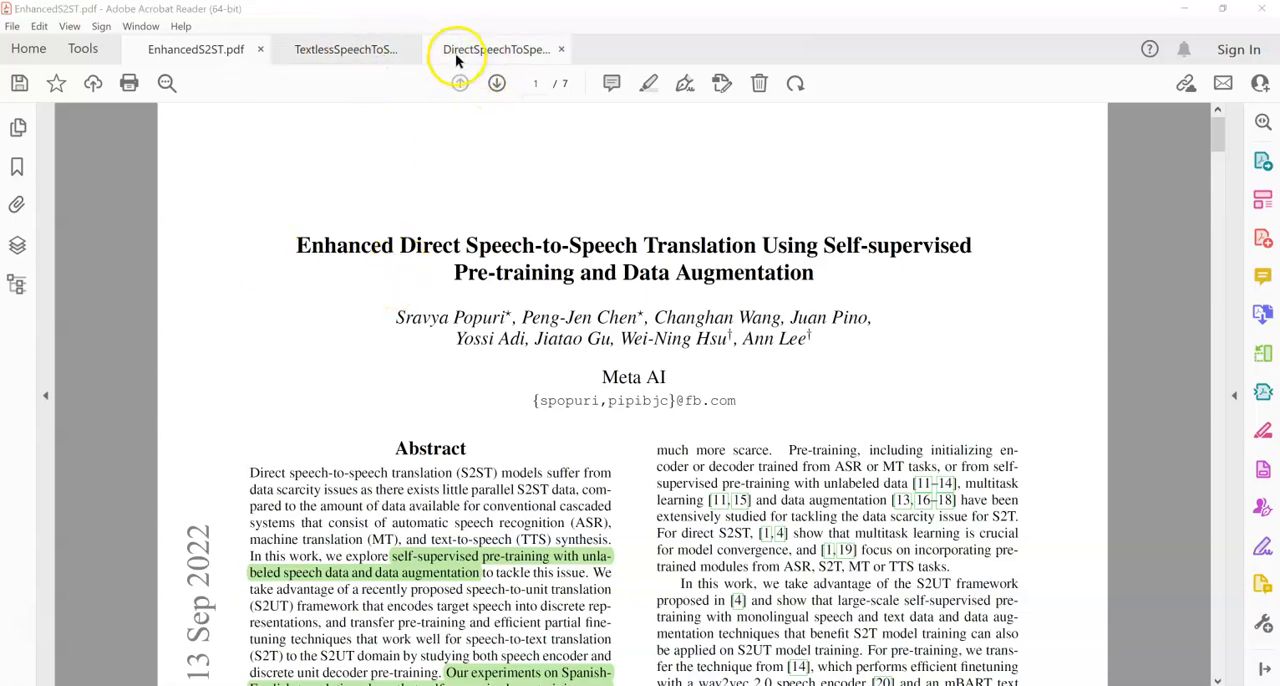
pyautogui.click(345, 49)
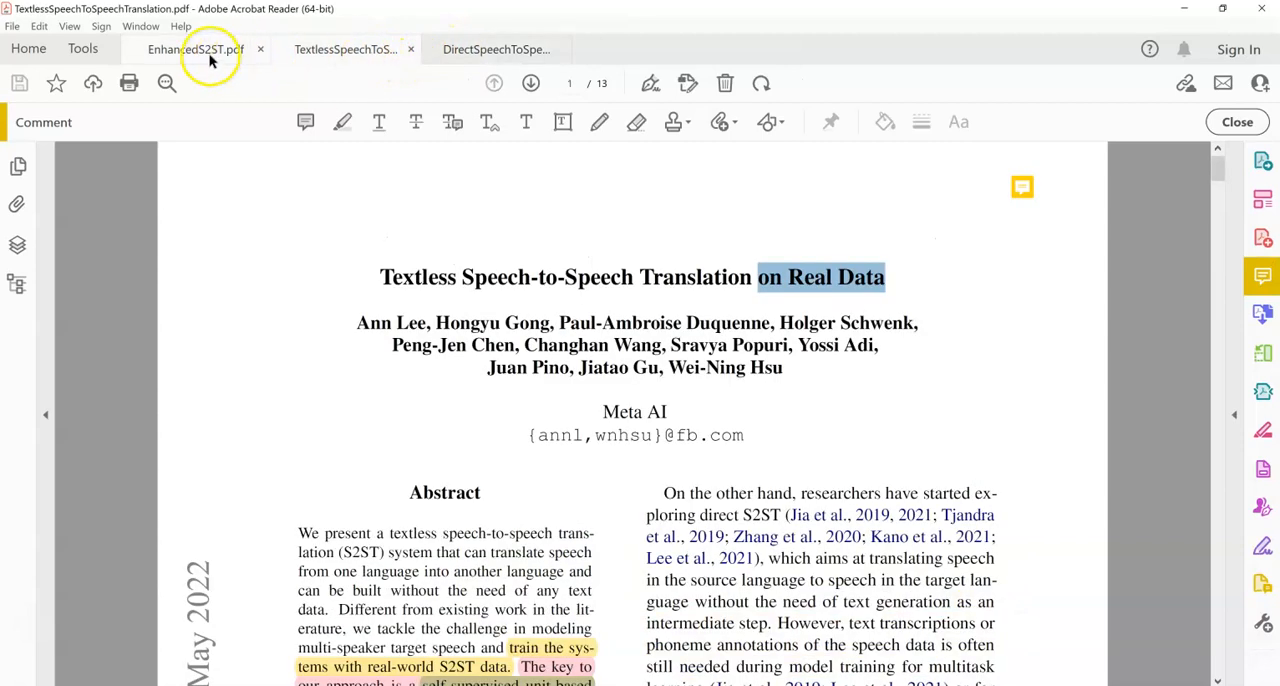
pyautogui.click(195, 49)
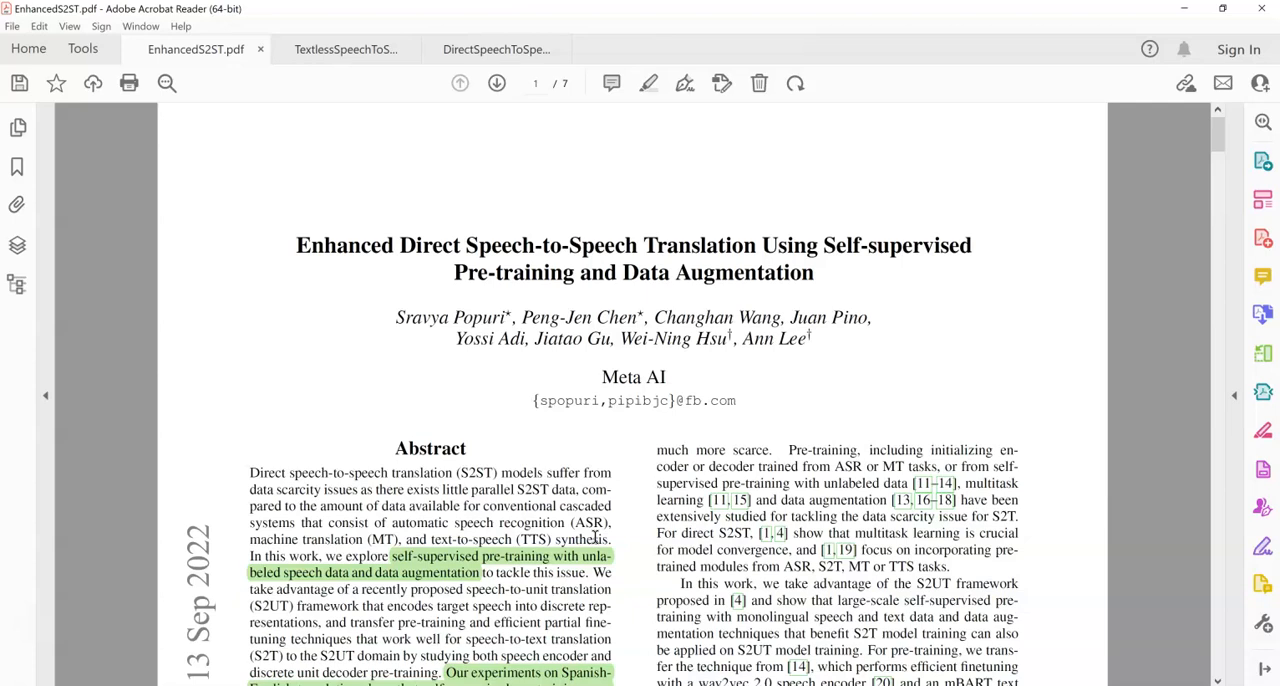
pyautogui.moveTo(818, 18)
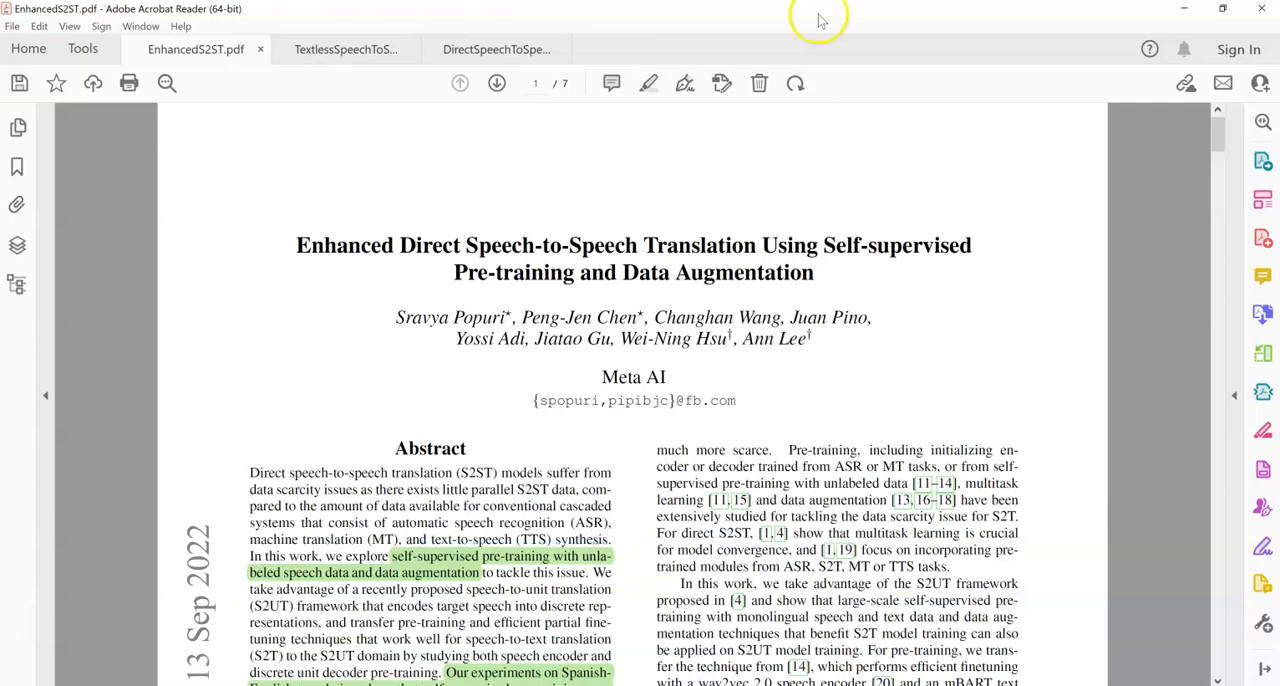
pyautogui.click(345, 49)
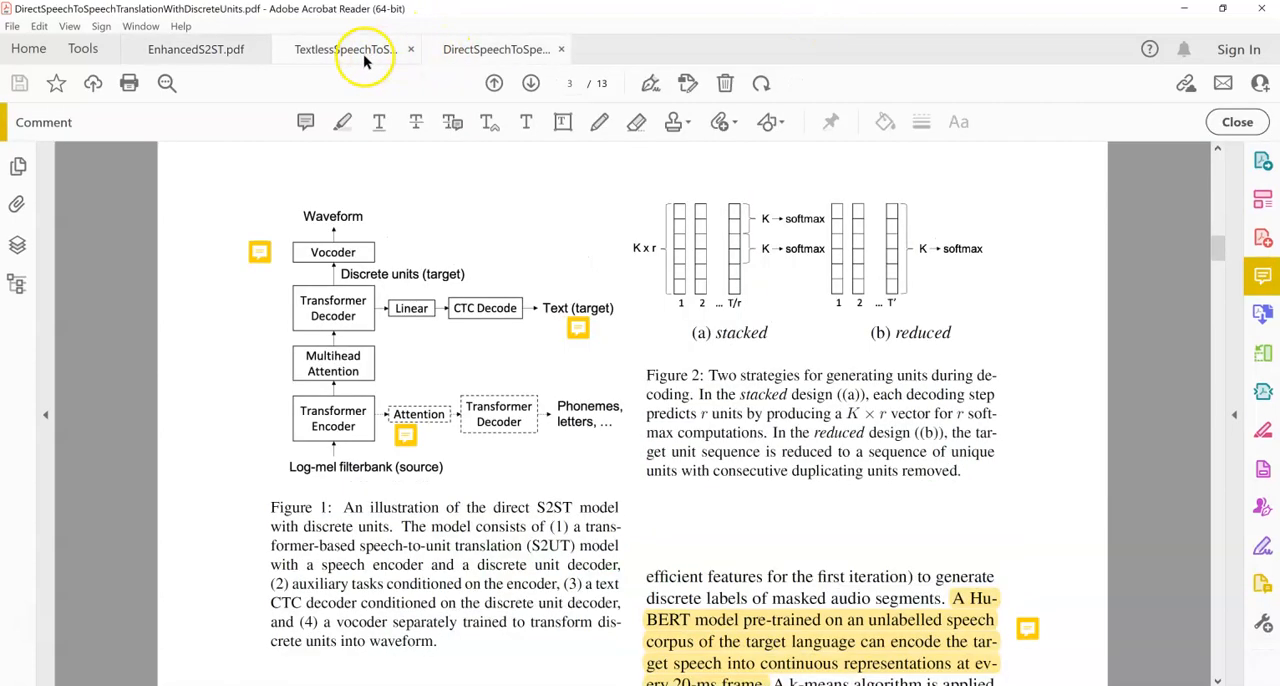
pyautogui.click(195, 49)
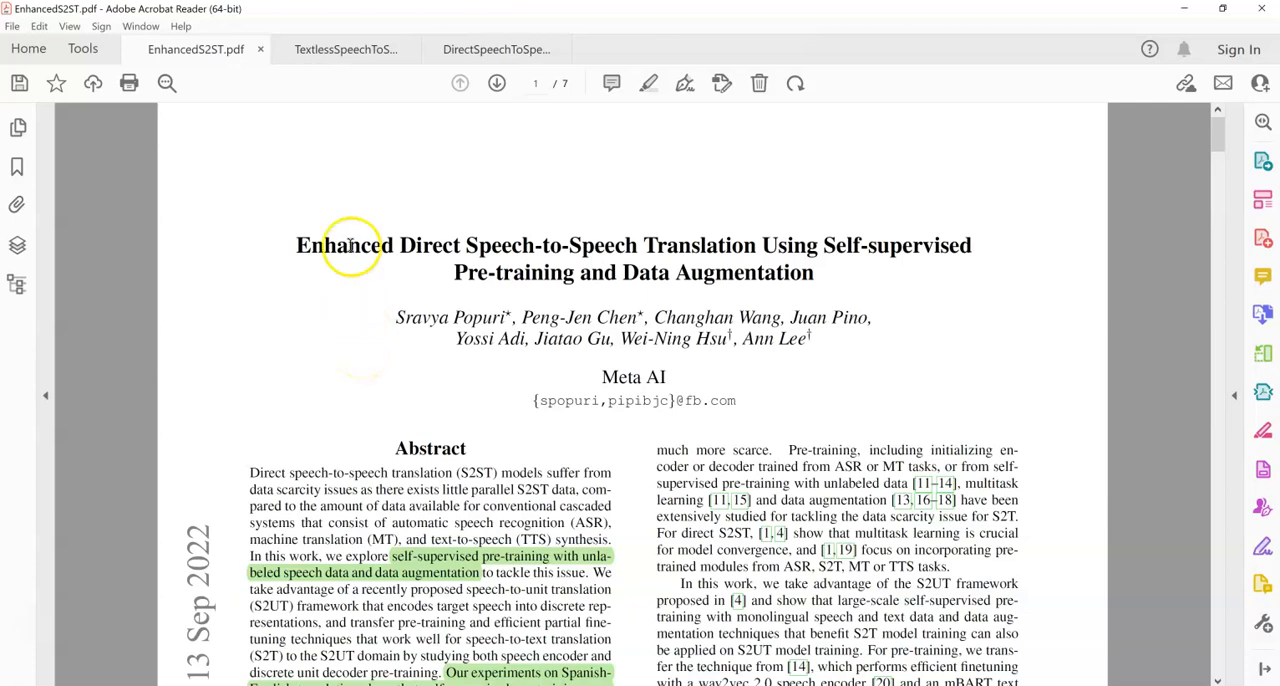
pyautogui.moveTo(324, 307)
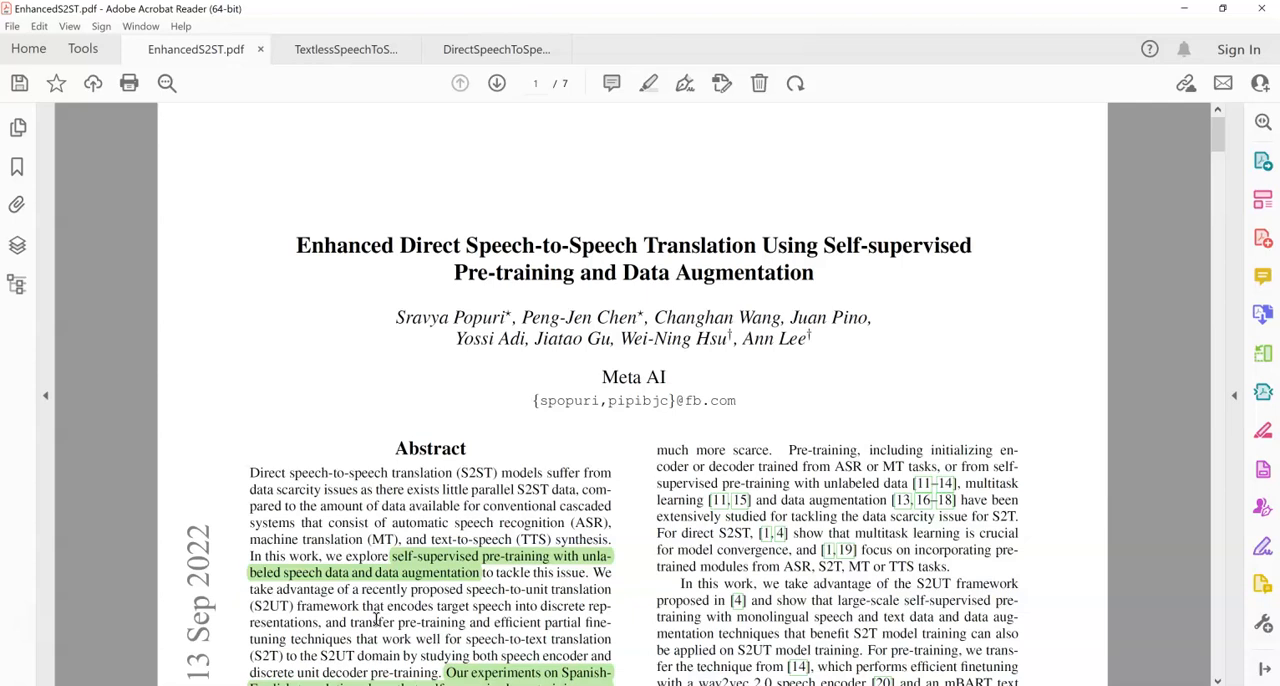
pyautogui.doubleClick(328, 606)
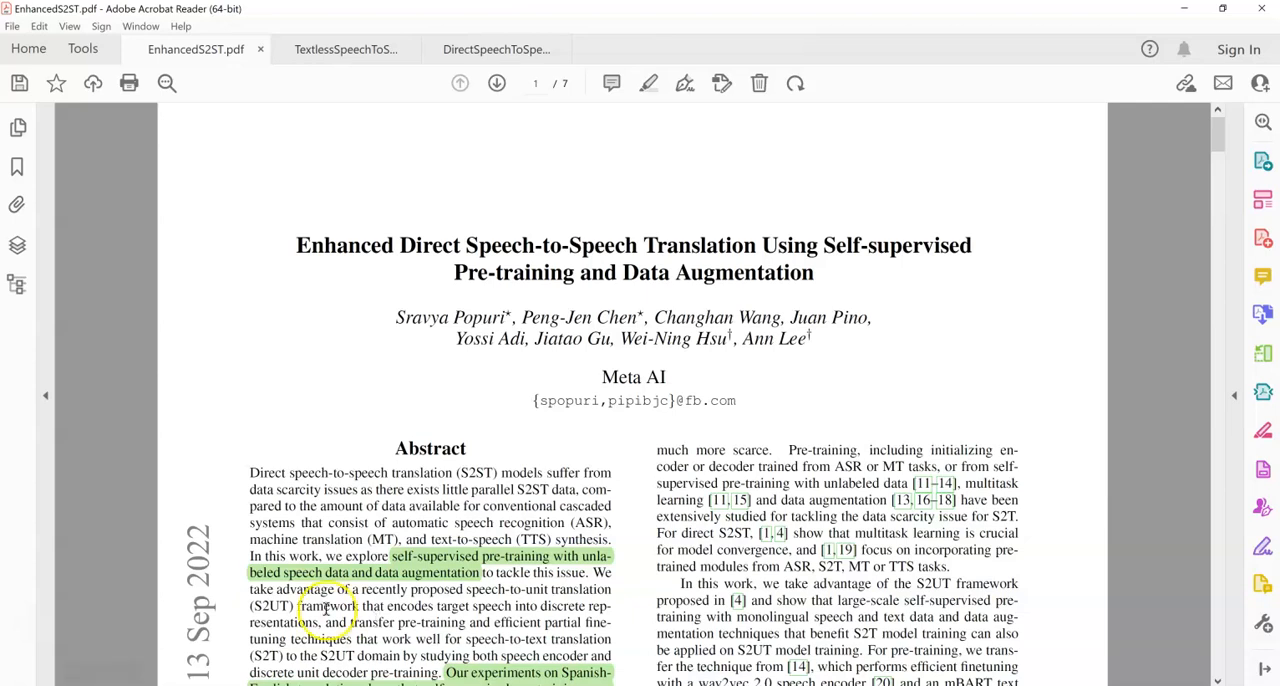